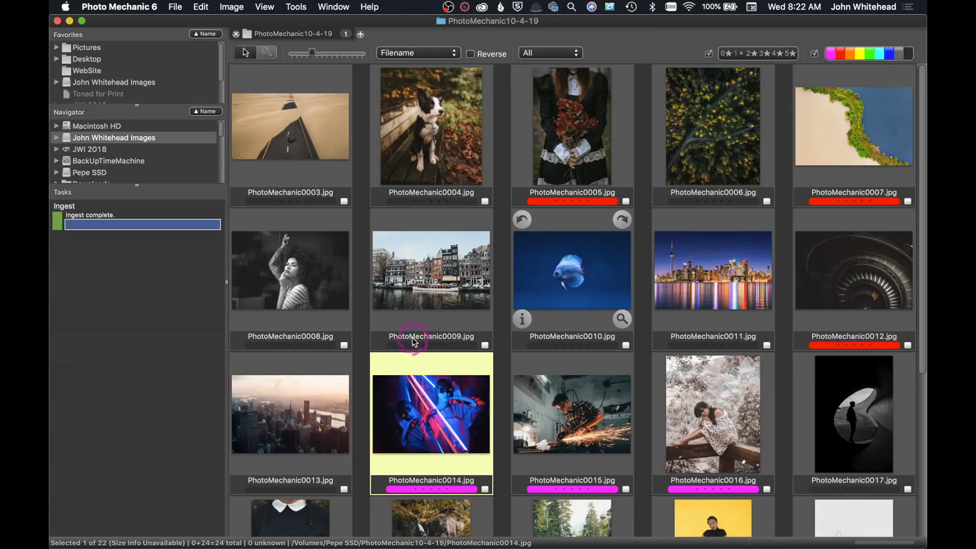
{"action": "mouse_move", "coordinate": [502, 284]}
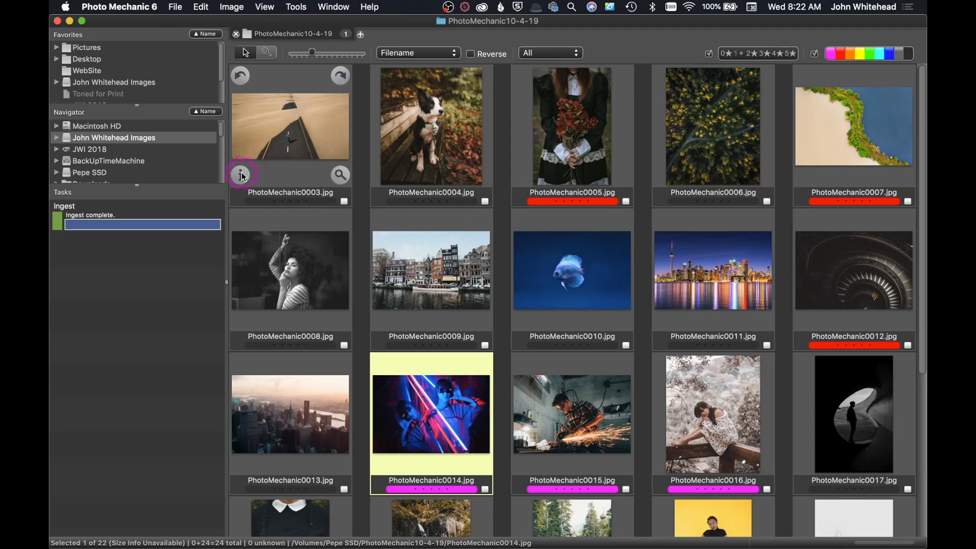
{"action": "mouse_move", "coordinate": [256, 175]}
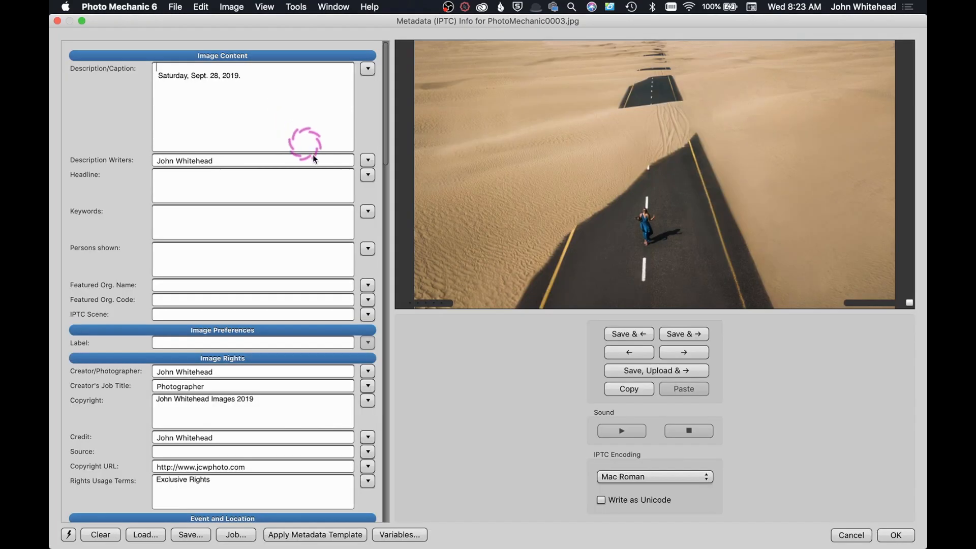
{"action": "mouse_move", "coordinate": [317, 161]}
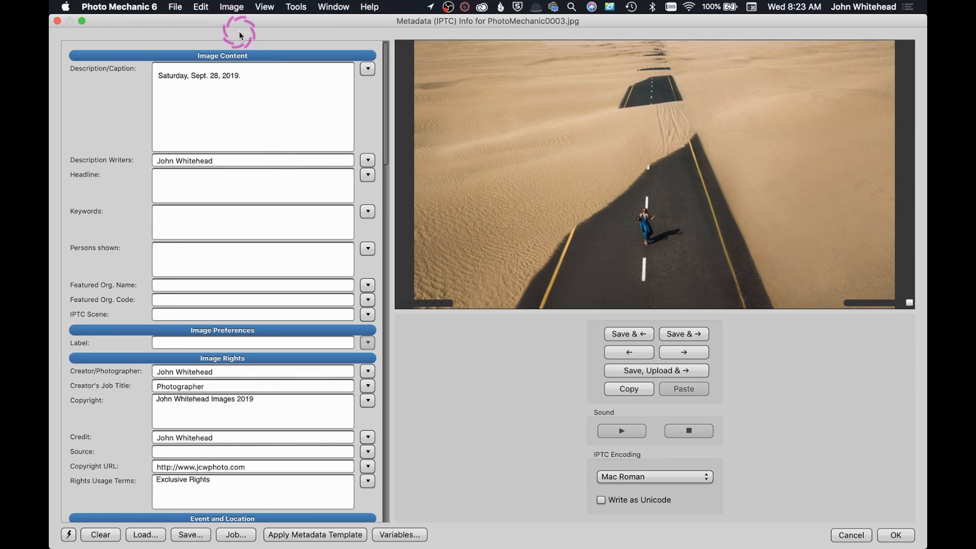
{"action": "mouse_move", "coordinate": [270, 50]}
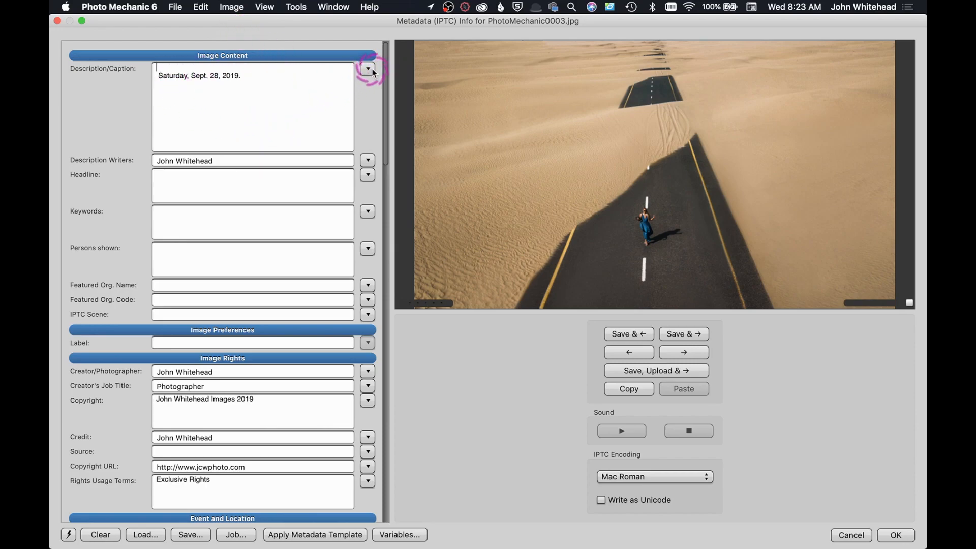
Review the saved caption choices for PhotoMechanic0003.jpg without adding one, then browse the lower fields
{"action": "left_click", "coordinate": [368, 68]}
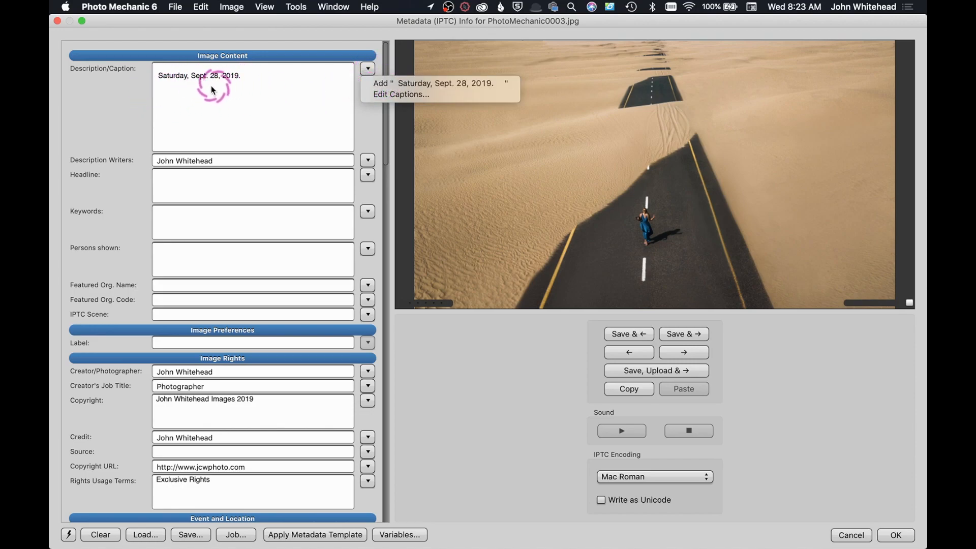
{"action": "left_click", "coordinate": [367, 159]}
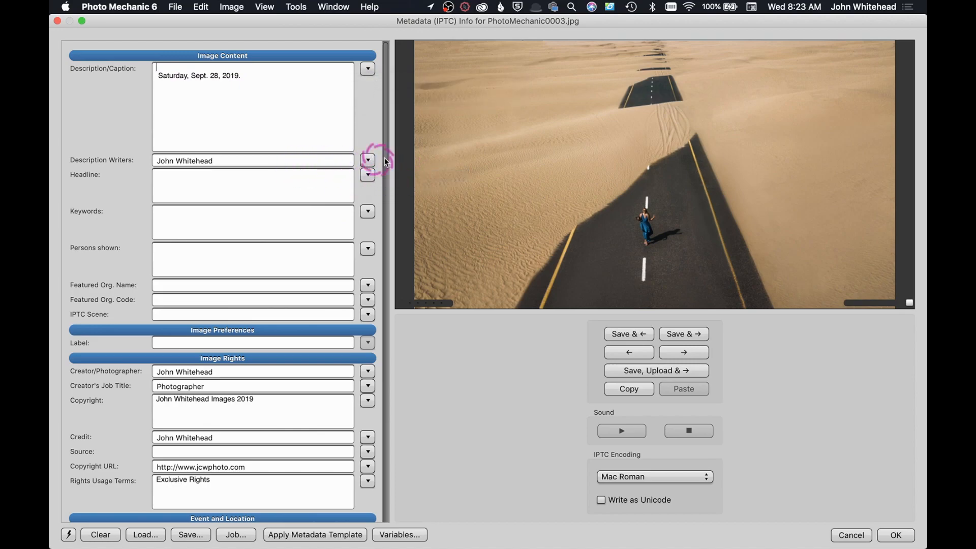
{"action": "left_click", "coordinate": [367, 160]}
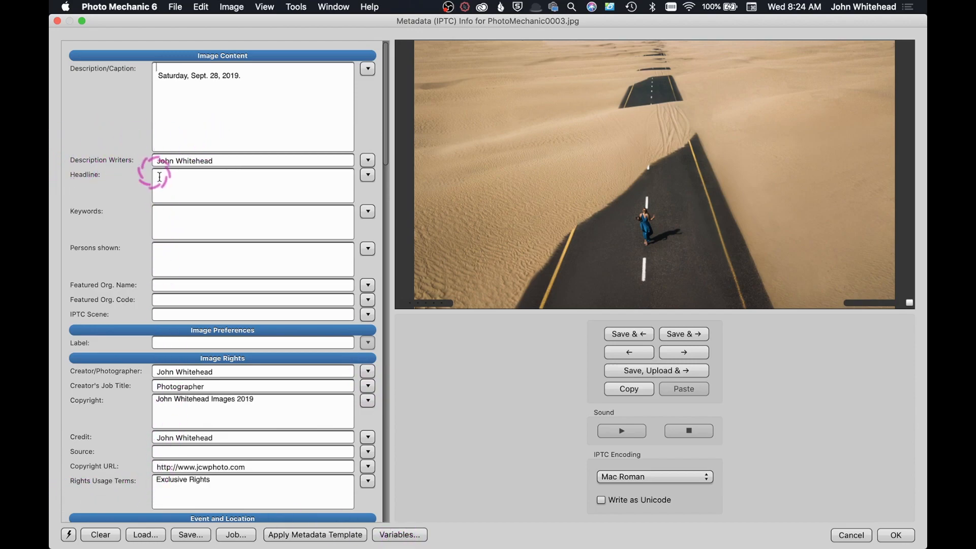
{"action": "scroll", "scroll_direction": "down", "scroll_amount": 3}
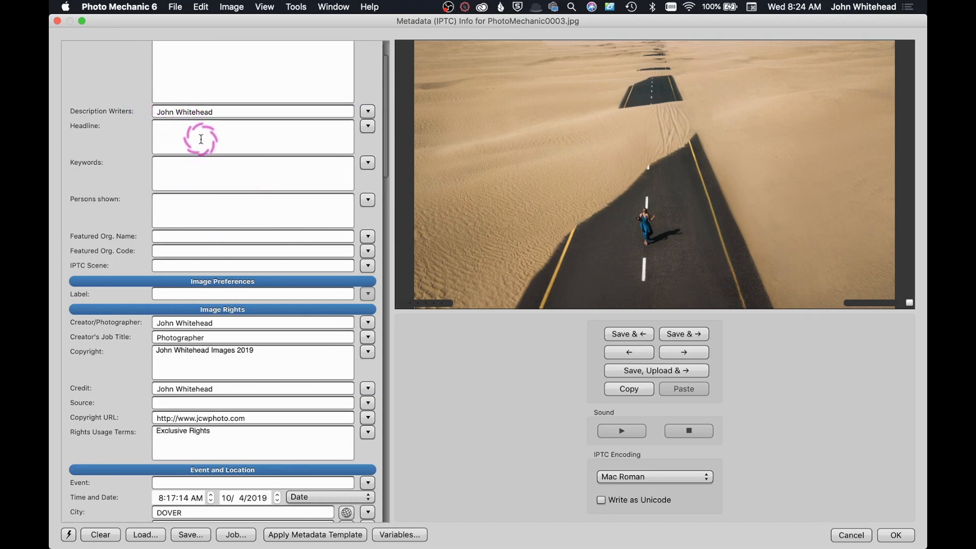
{"action": "mouse_move", "coordinate": [287, 132]}
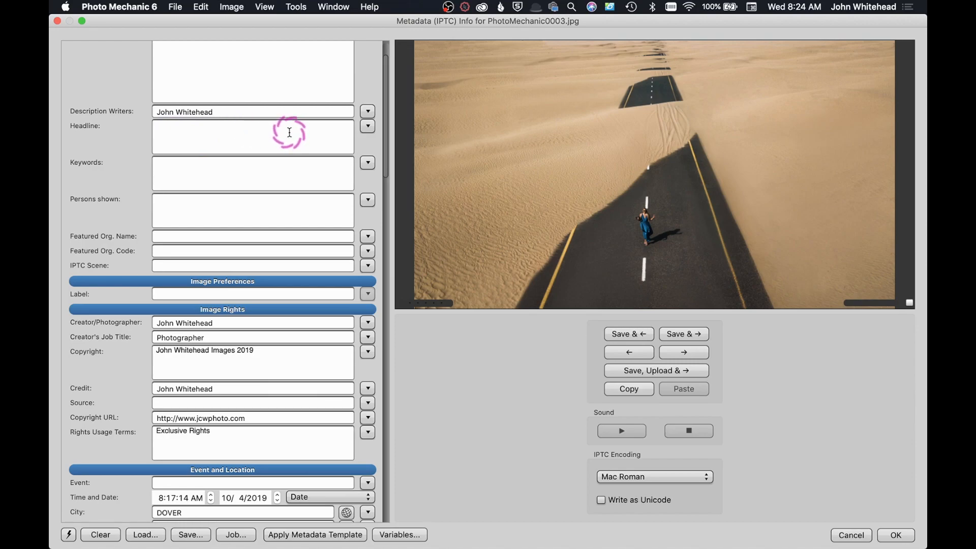
{"action": "mouse_move", "coordinate": [193, 131]}
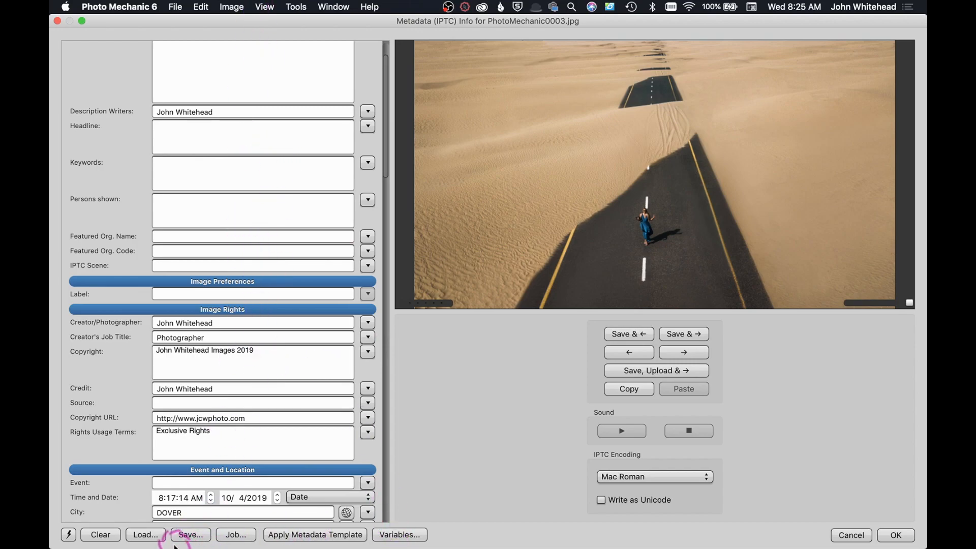
{"action": "mouse_move", "coordinate": [191, 534]}
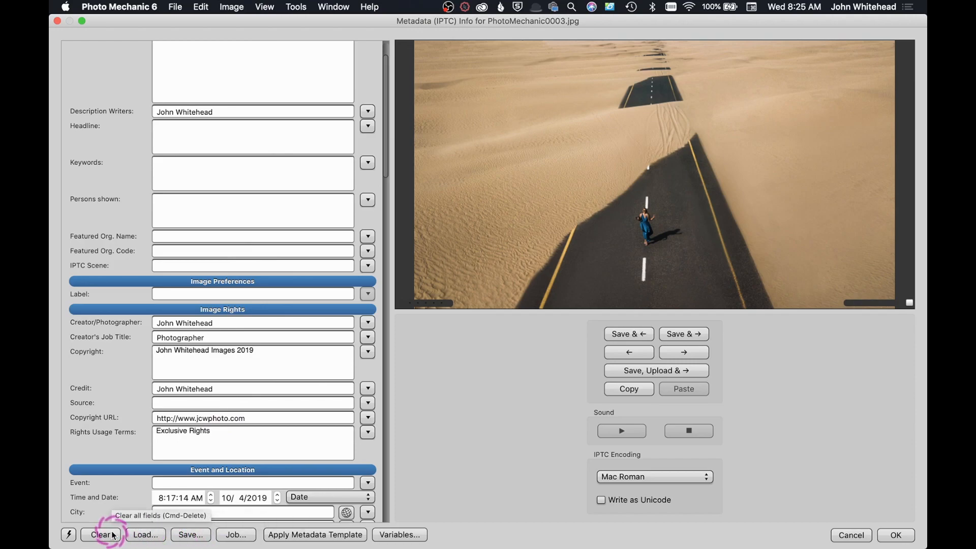
{"action": "type", "text": "DOVER"}
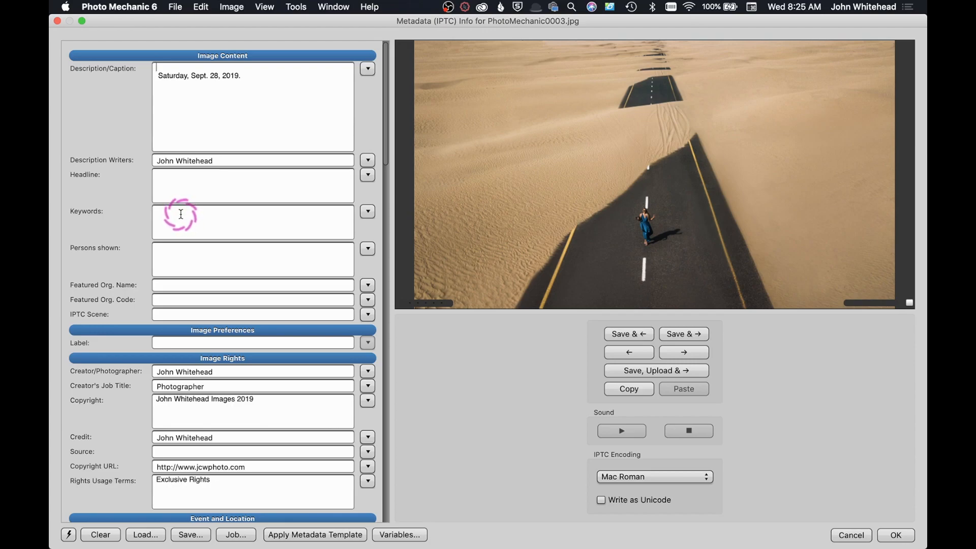
{"action": "mouse_move", "coordinate": [292, 365]}
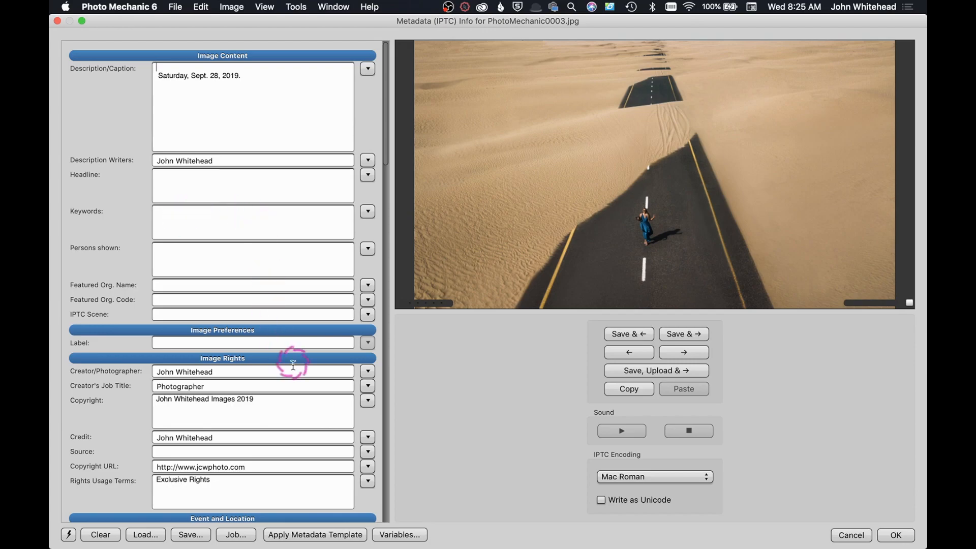
{"action": "scroll", "scroll_direction": "down", "scroll_amount": 3}
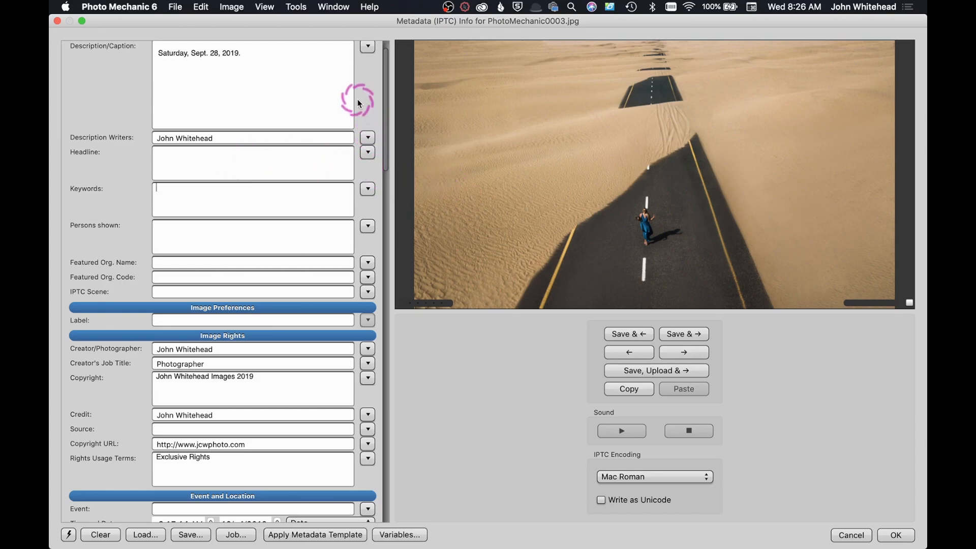
{"action": "mouse_move", "coordinate": [408, 137]}
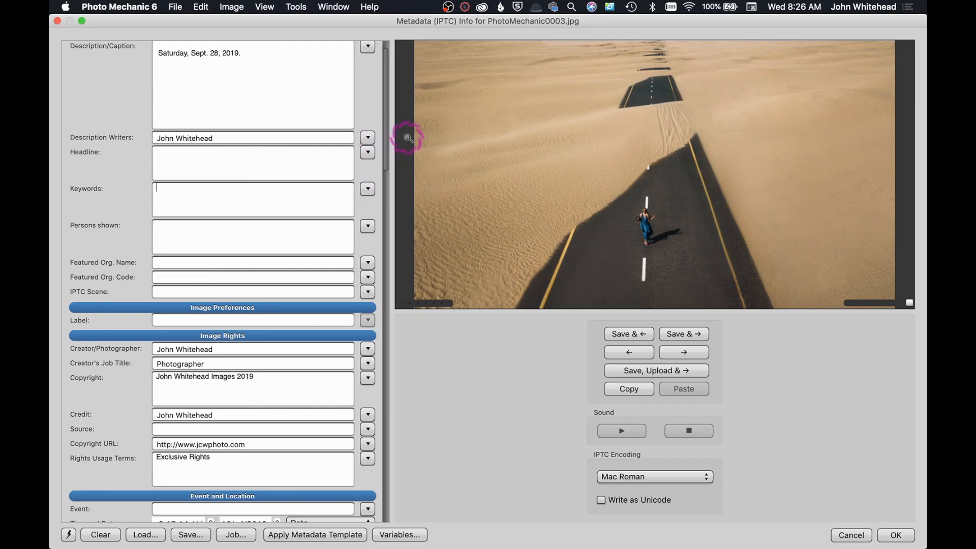
{"action": "mouse_move", "coordinate": [469, 231]}
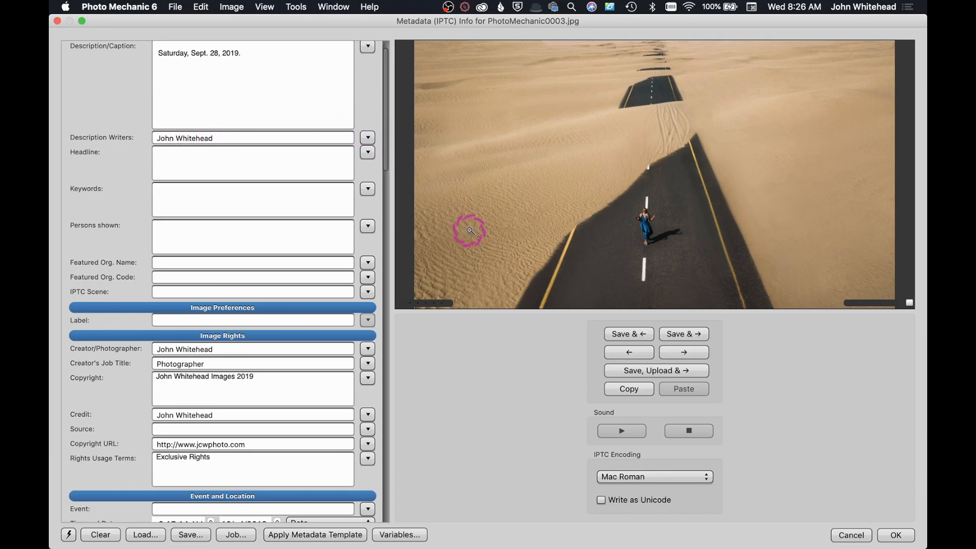
{"action": "mouse_move", "coordinate": [507, 360]}
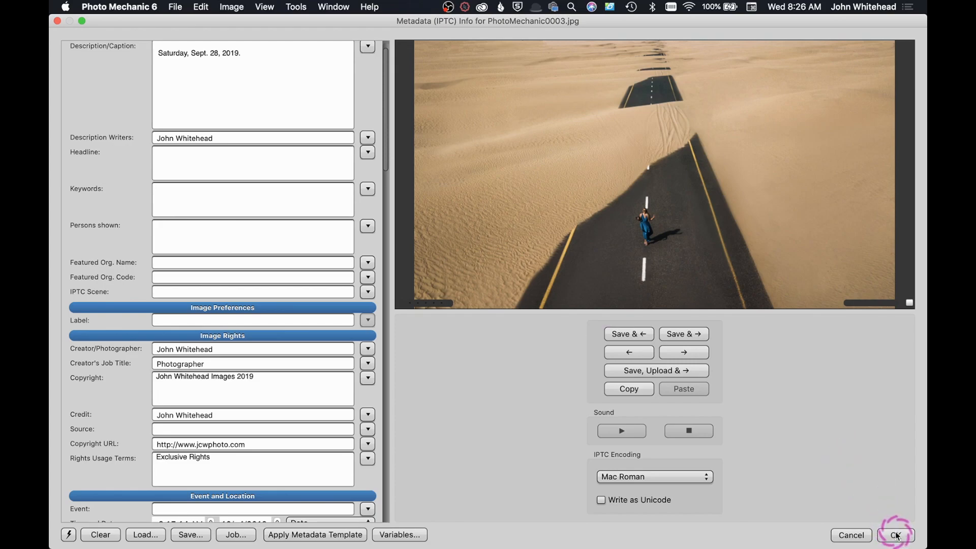
{"action": "mouse_move", "coordinate": [896, 535]}
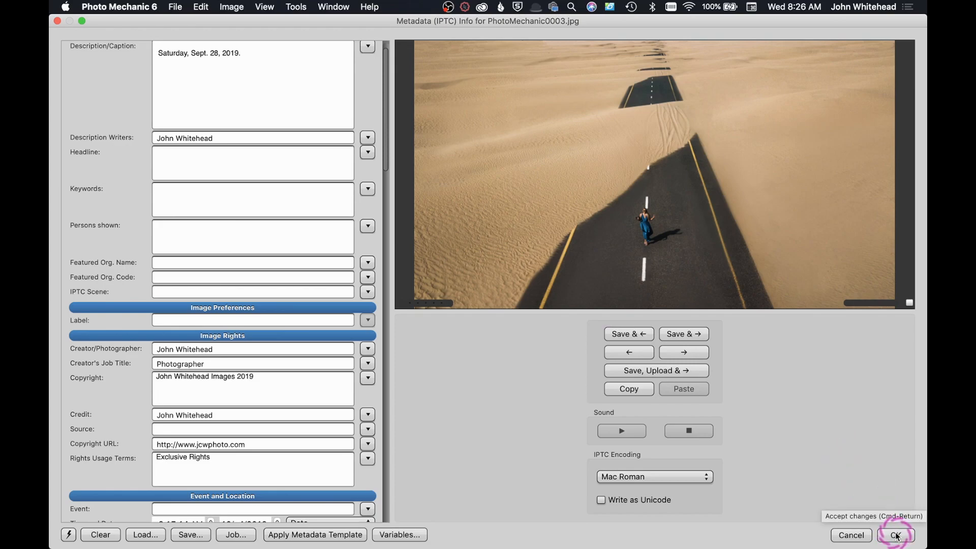
Accept the metadata with OK and return to the contact sheet's File commands
{"action": "left_click", "coordinate": [897, 535]}
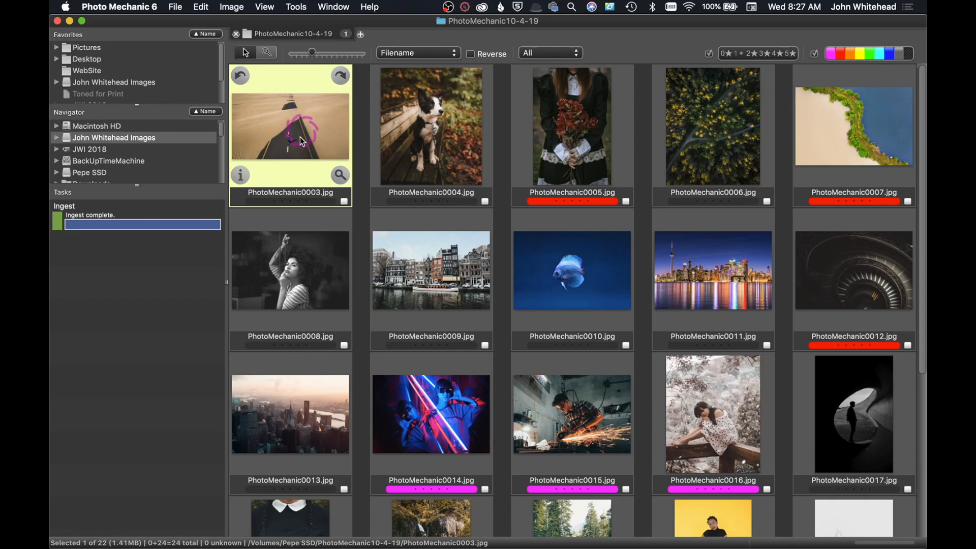
{"action": "left_click", "coordinate": [174, 7]}
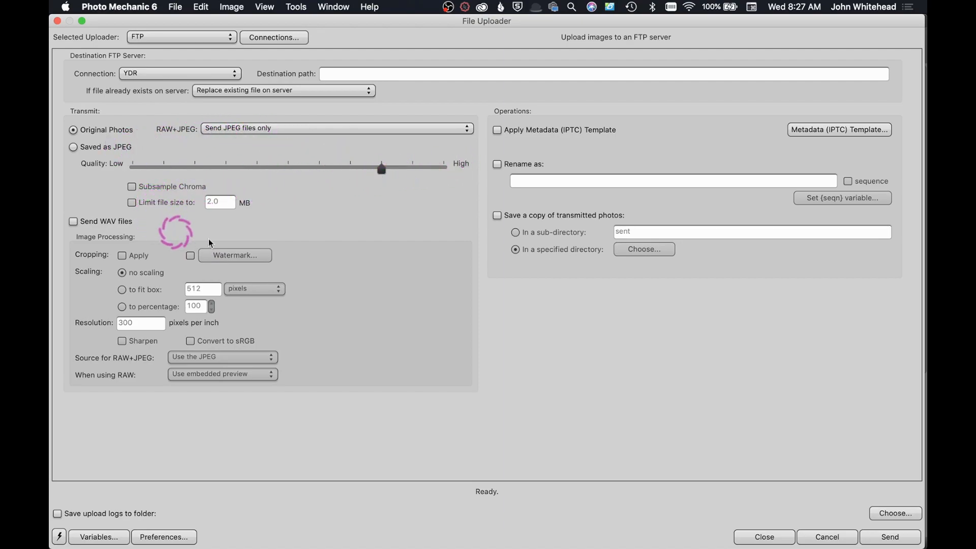
{"action": "mouse_move", "coordinate": [131, 238]}
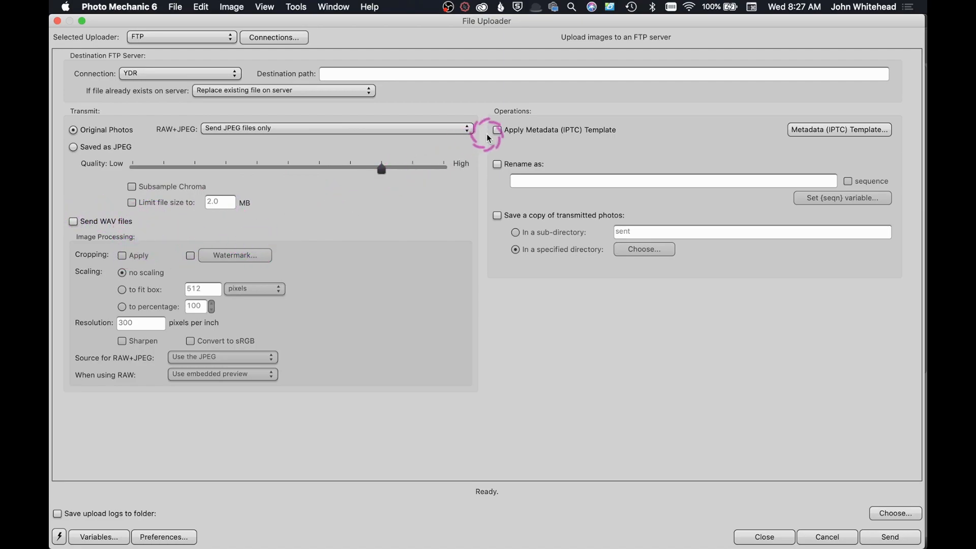
{"action": "mouse_move", "coordinate": [498, 155]}
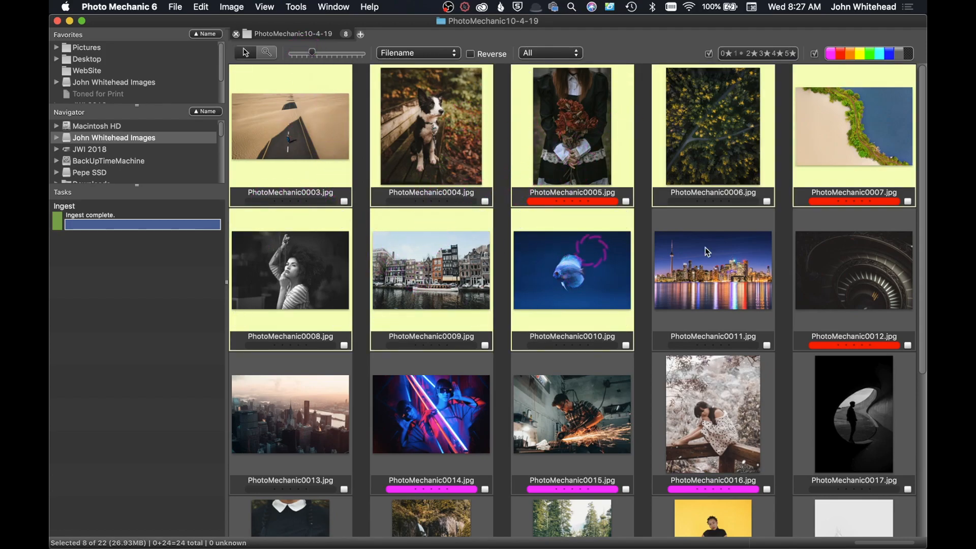
{"action": "mouse_move", "coordinate": [431, 239]}
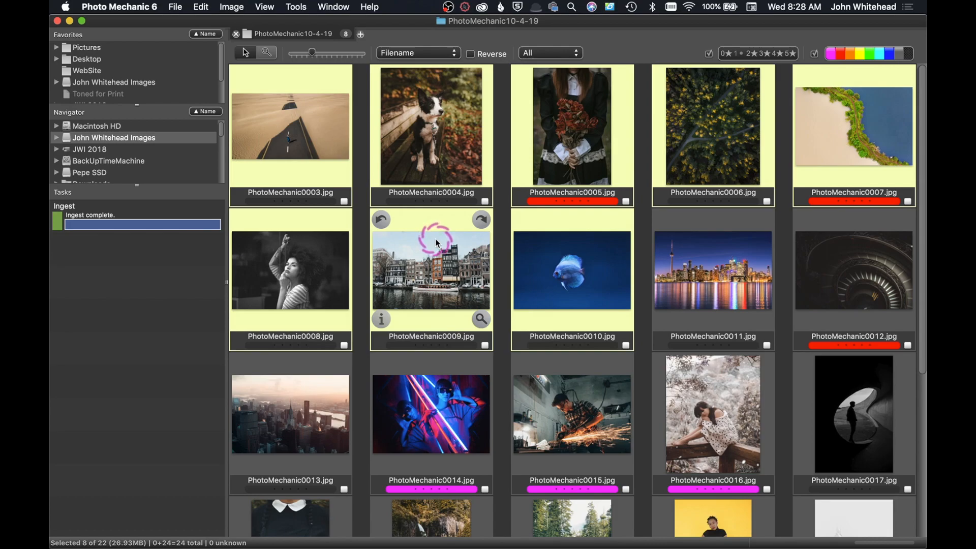
{"action": "mouse_move", "coordinate": [476, 157]}
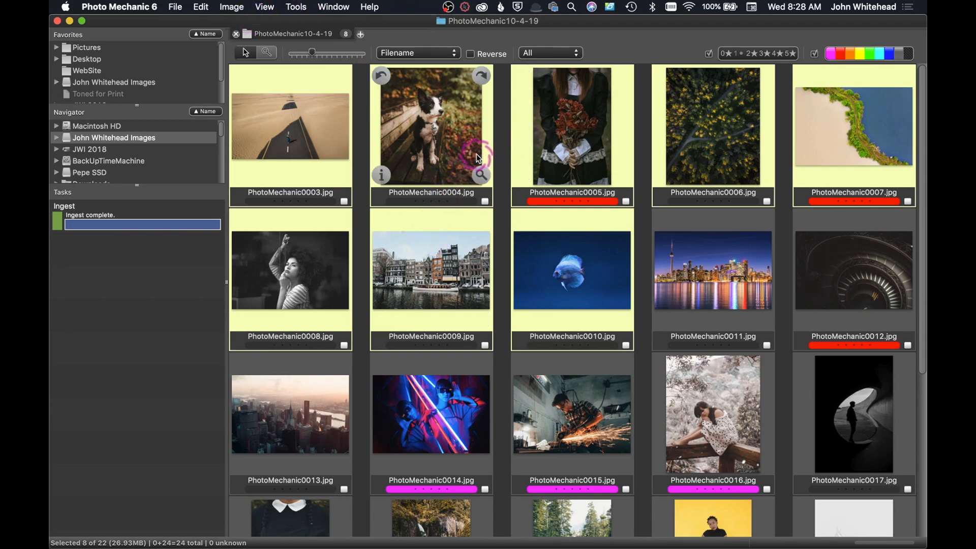
{"action": "mouse_move", "coordinate": [498, 21]}
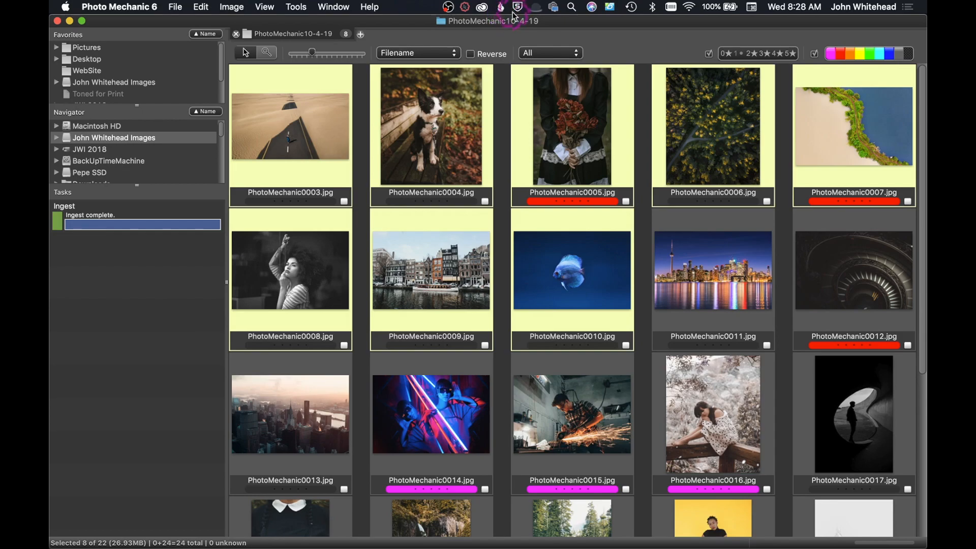
{"action": "mouse_move", "coordinate": [503, 28]}
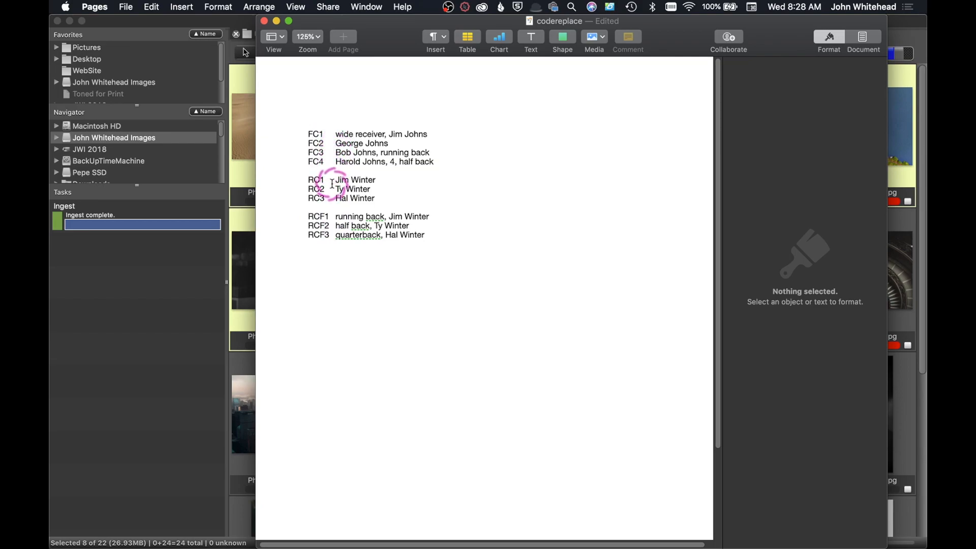
{"action": "mouse_move", "coordinate": [330, 114]}
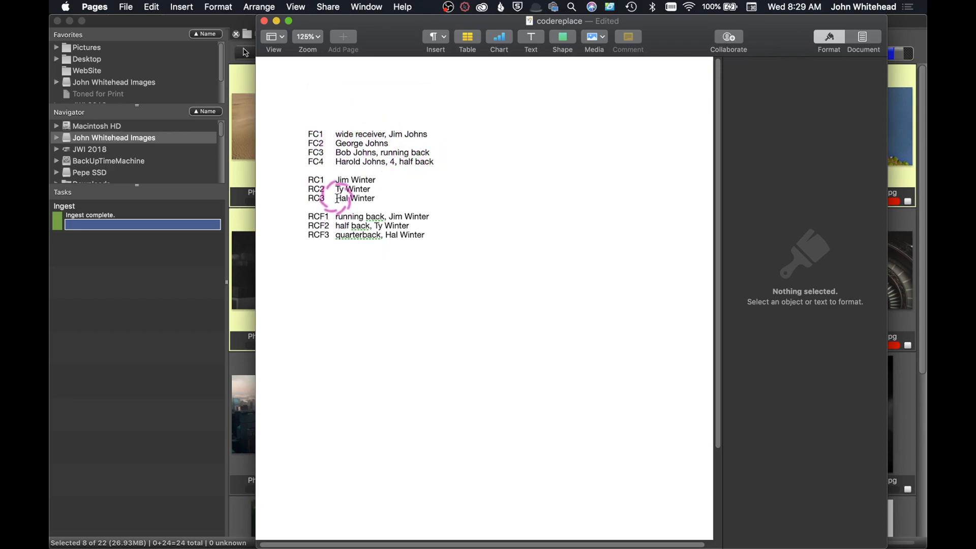
{"action": "mouse_move", "coordinate": [456, 428]}
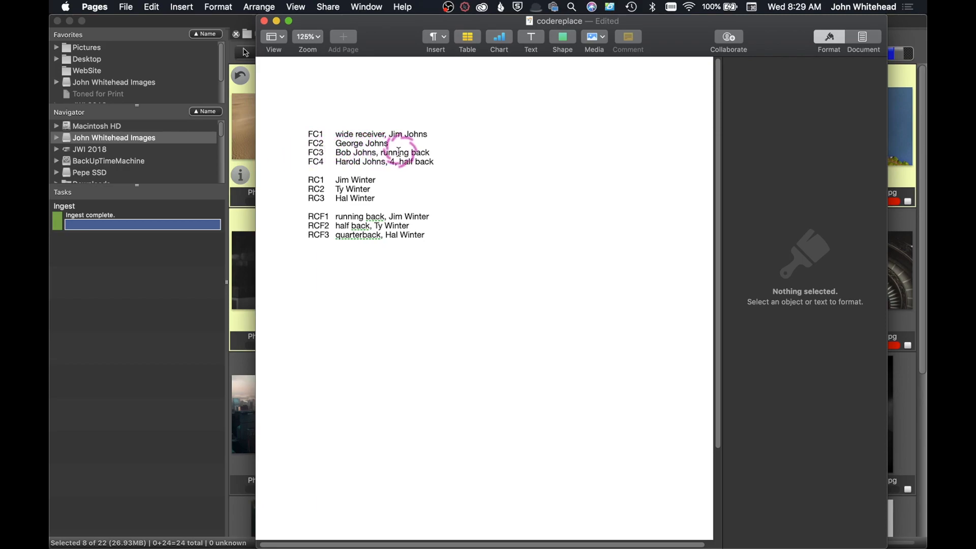
{"action": "mouse_move", "coordinate": [320, 165]}
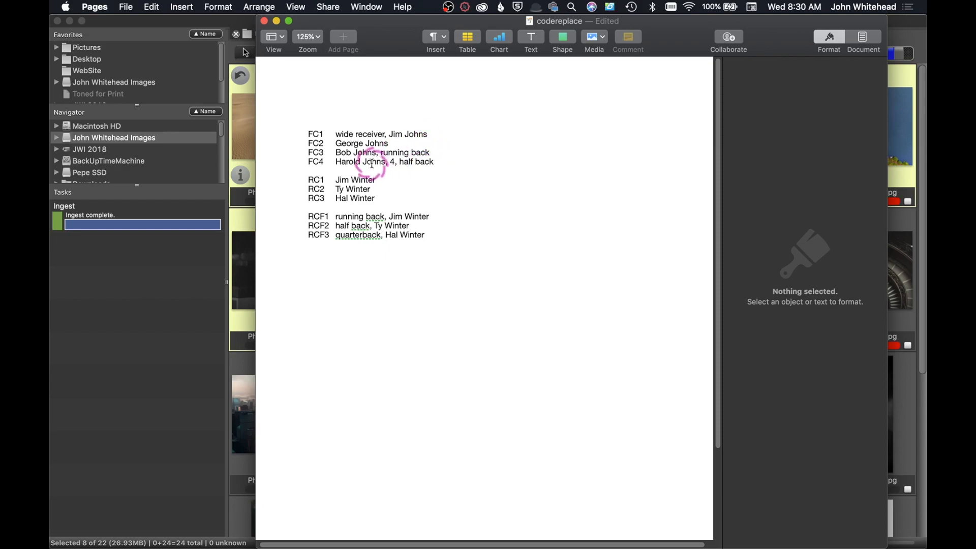
{"action": "mouse_move", "coordinate": [367, 138]}
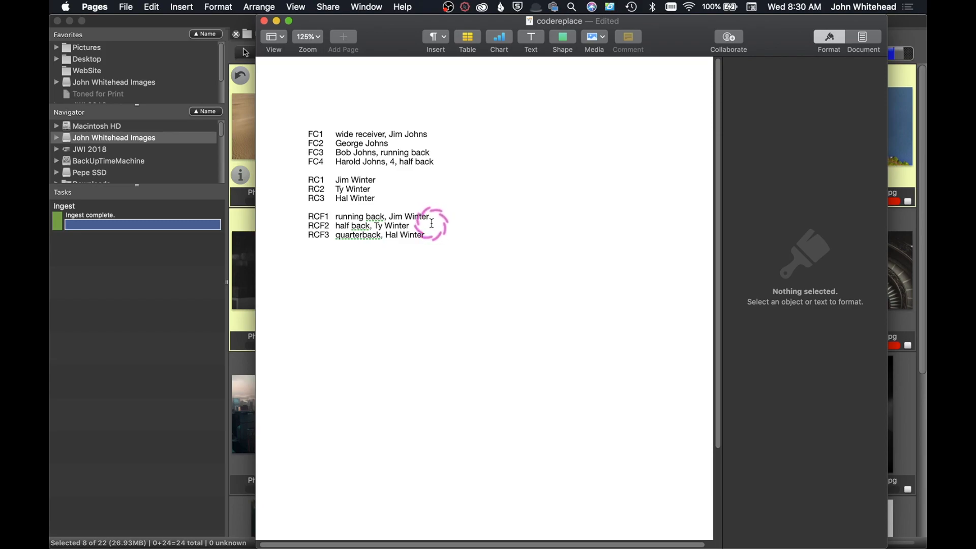
{"action": "mouse_move", "coordinate": [437, 227]}
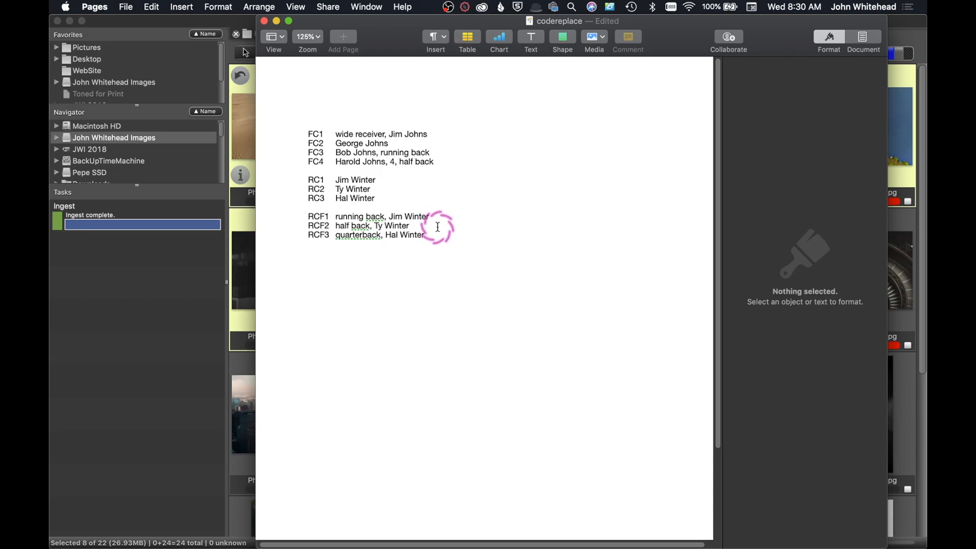
{"action": "mouse_move", "coordinate": [456, 242]}
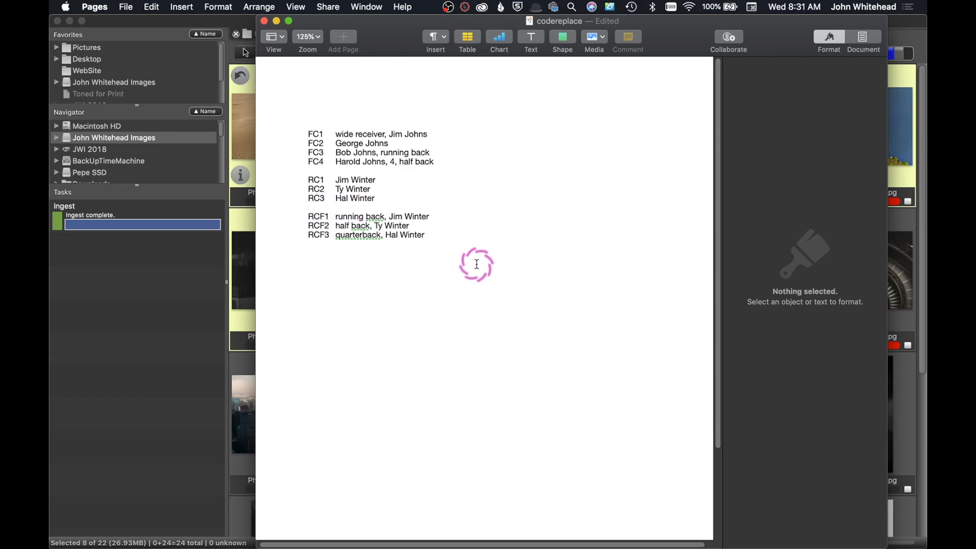
{"action": "left_click", "coordinate": [467, 36]}
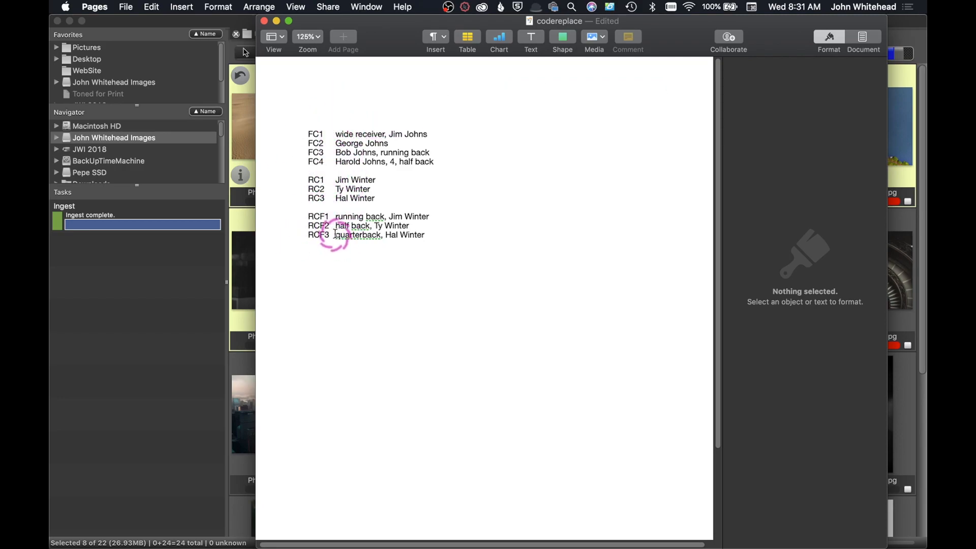
{"action": "mouse_move", "coordinate": [387, 44]}
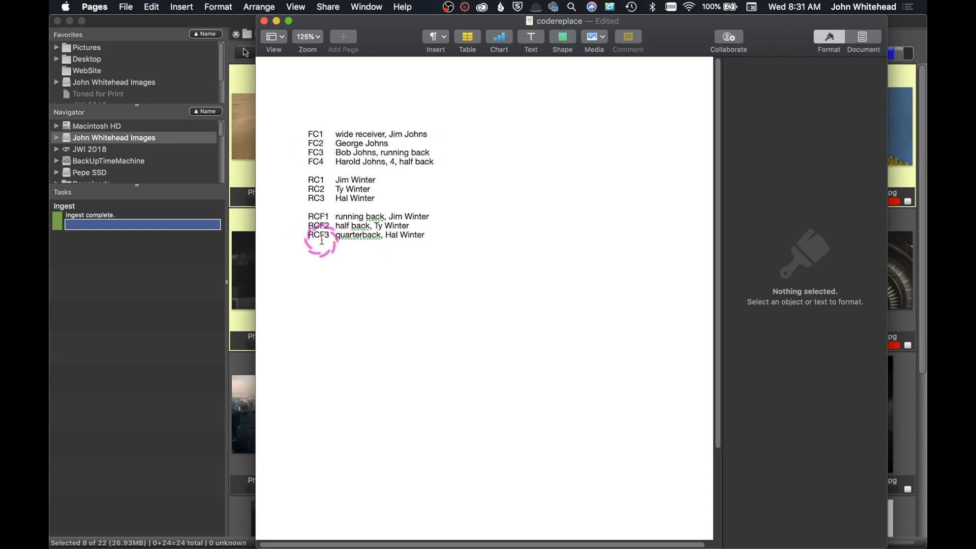
Enter a new line RCF4 'what ever you want' below the RCF entries
{"action": "left_click", "coordinate": [436, 242]}
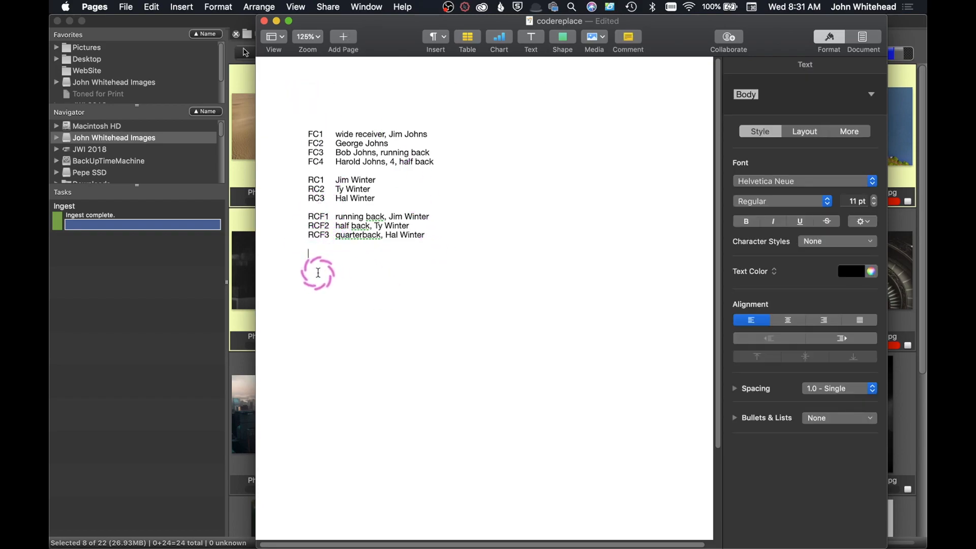
{"action": "type", "text": "RC"}
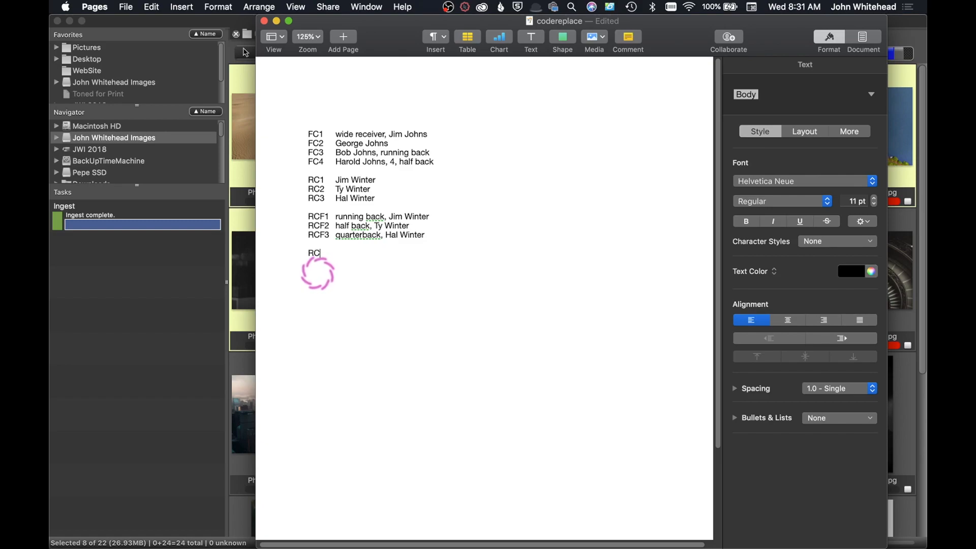
{"action": "type", "text": "F"}
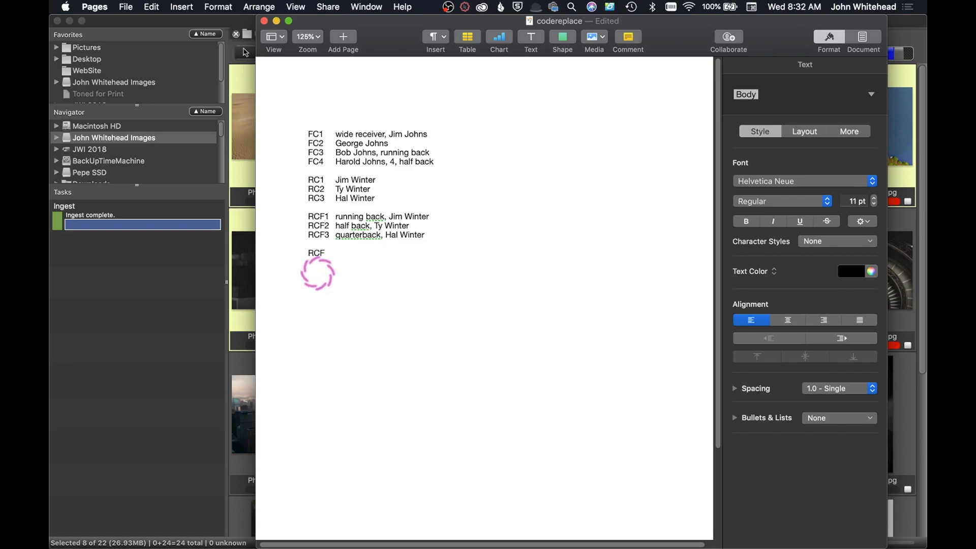
{"action": "type", "text": "4"}
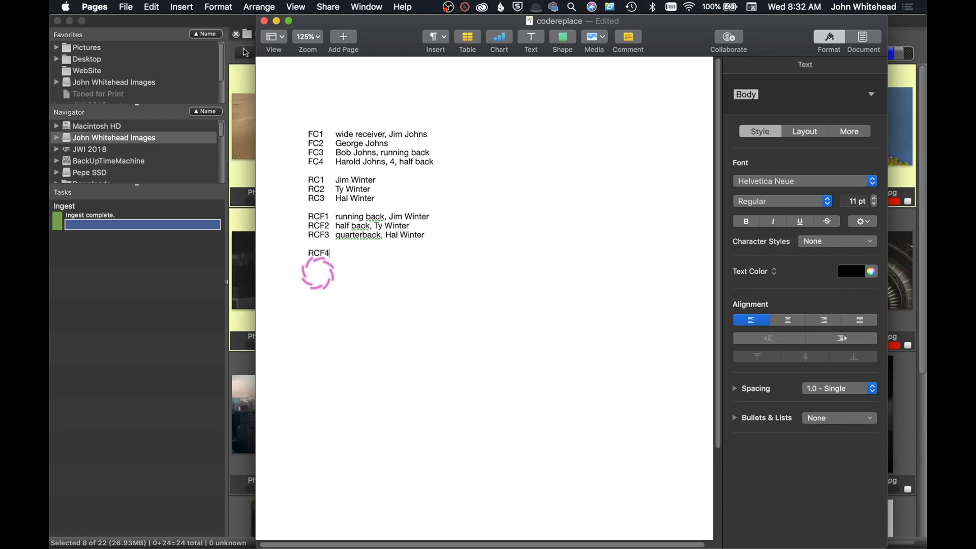
{"action": "type", "text": "\" \""}
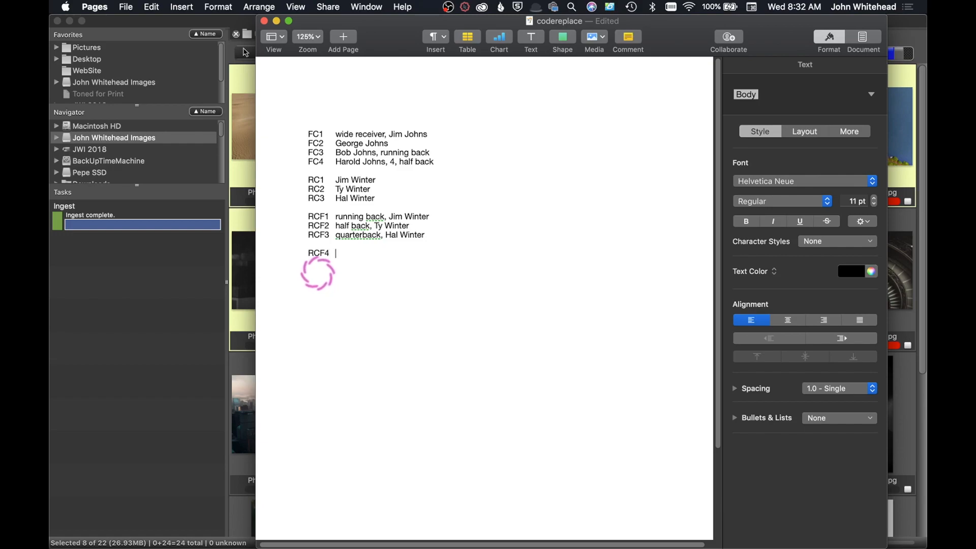
{"action": "mouse_move", "coordinate": [317, 272]}
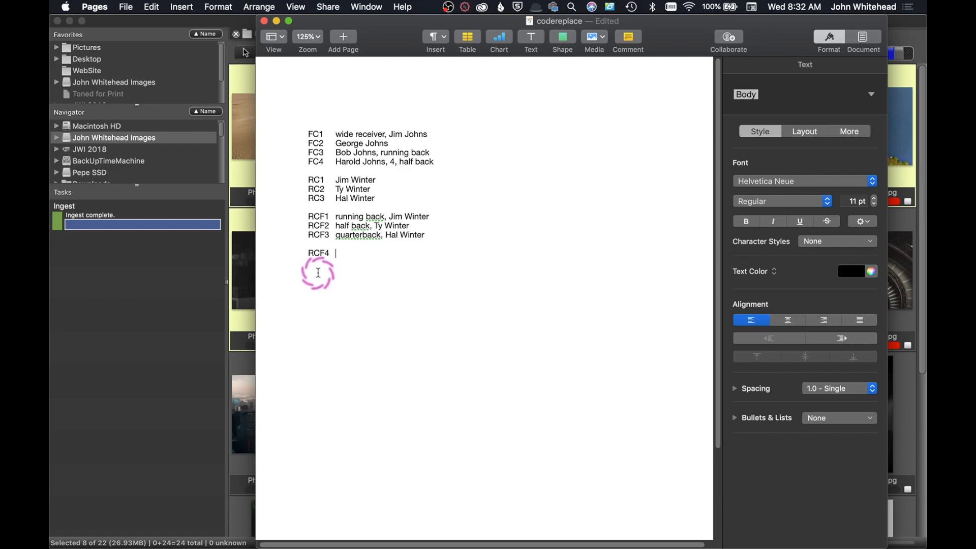
{"action": "type", "text": "what"}
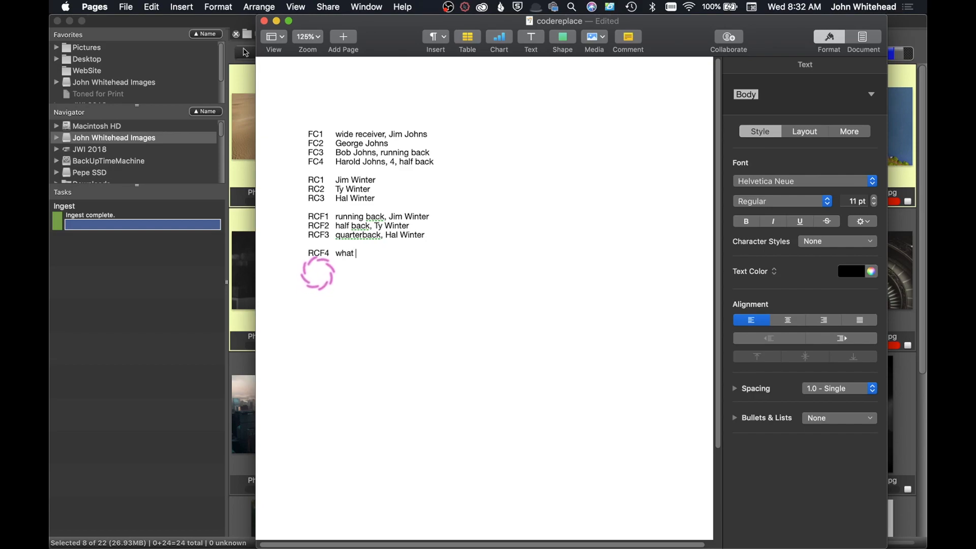
{"action": "type", "text": "ever you"}
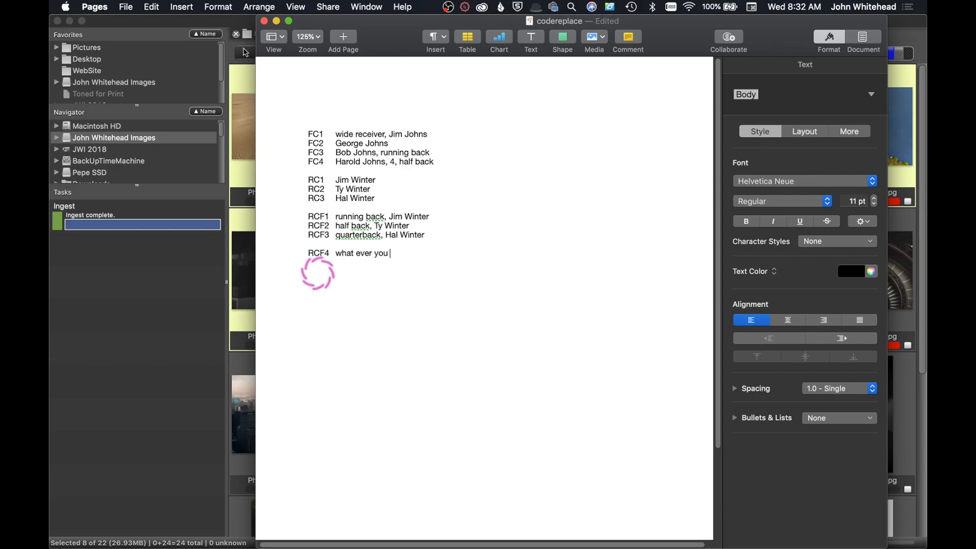
{"action": "type", "text": "want"}
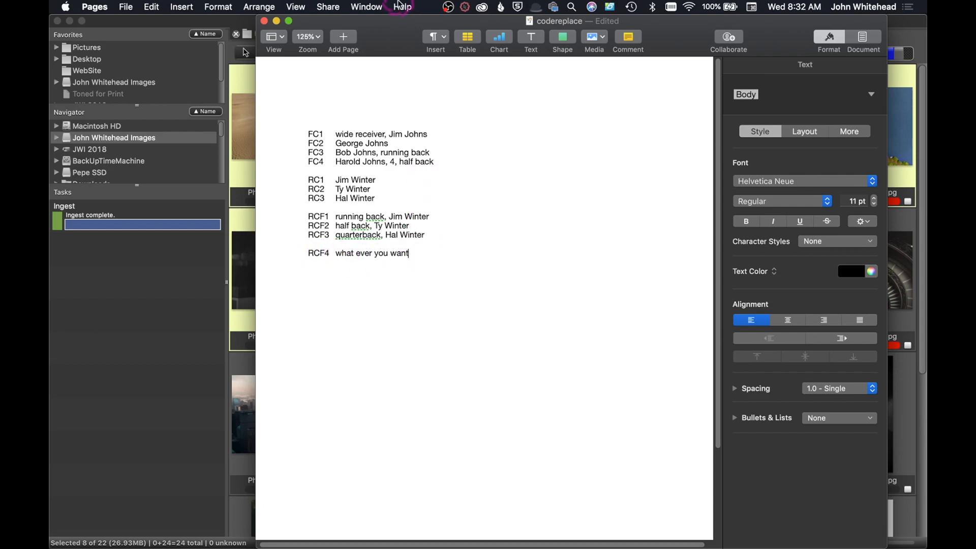
{"action": "mouse_move", "coordinate": [882, 79]}
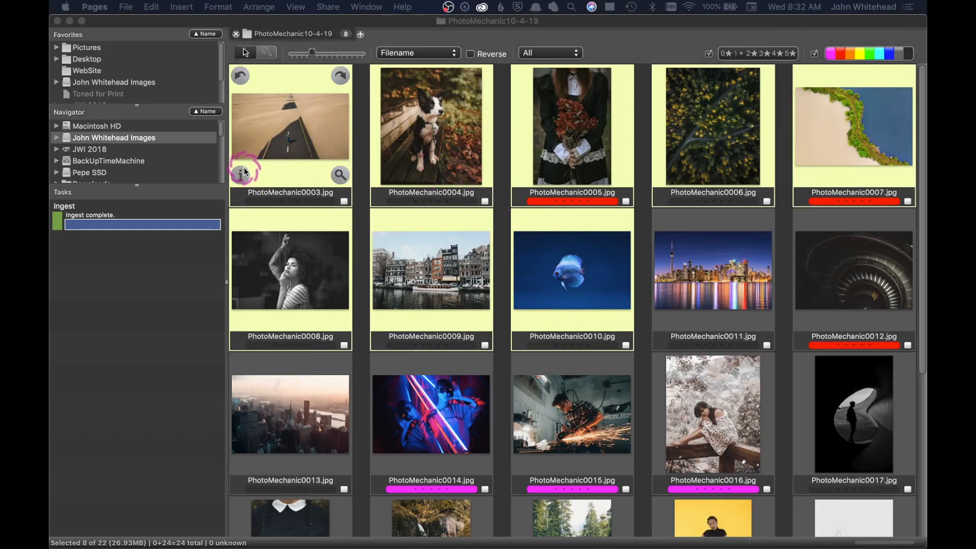
Reopen the IPTC metadata sheet for PhotoMechanic0003.jpg
{"action": "left_click", "coordinate": [243, 173]}
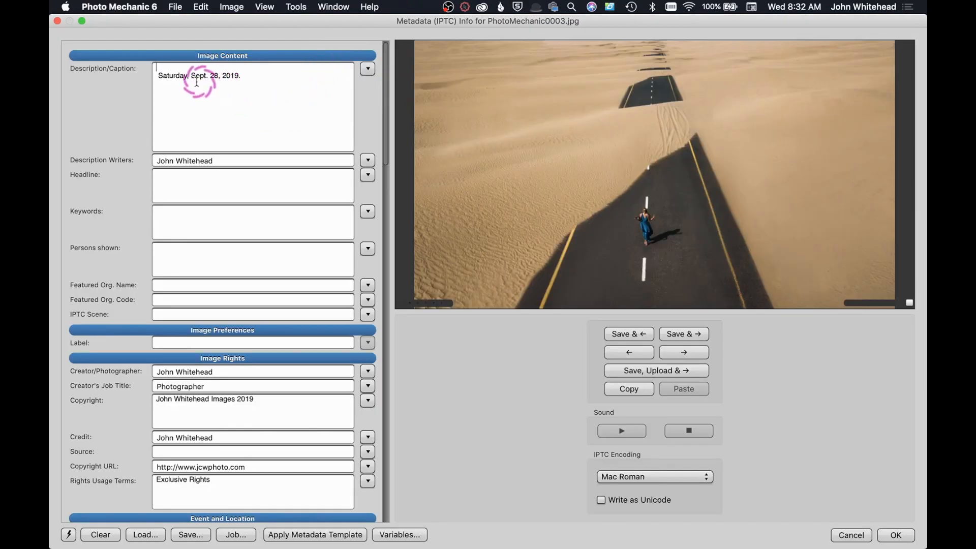
{"action": "mouse_move", "coordinate": [769, 190]}
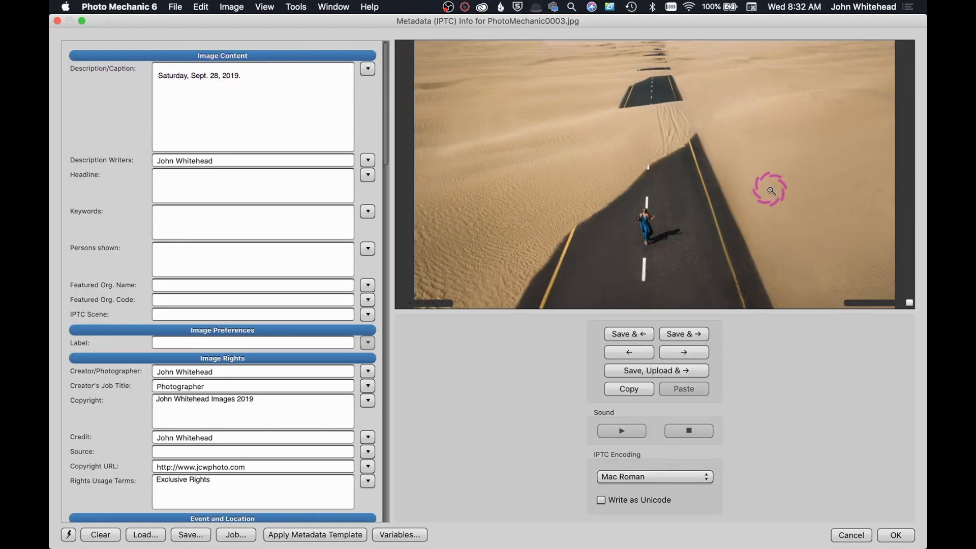
{"action": "mouse_move", "coordinate": [535, 303]}
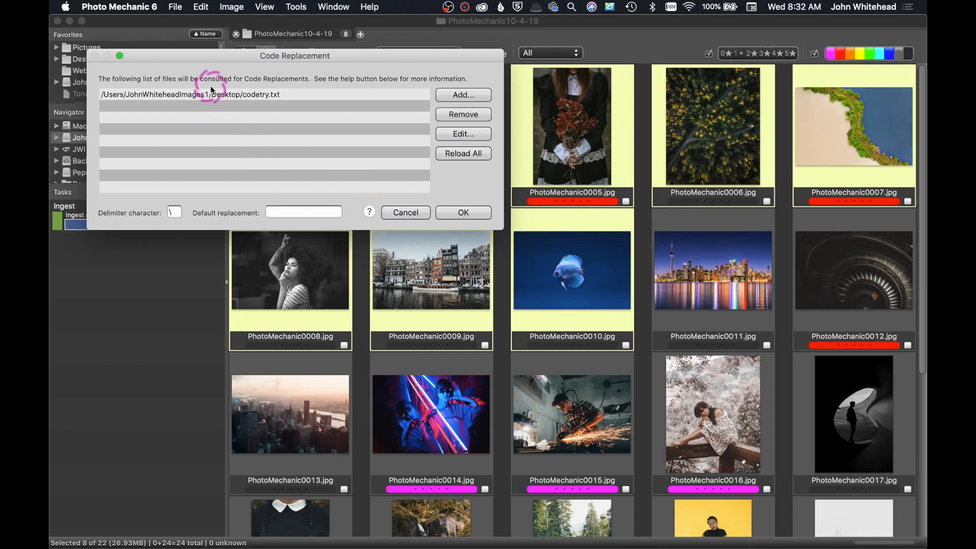
{"action": "mouse_move", "coordinate": [276, 102]}
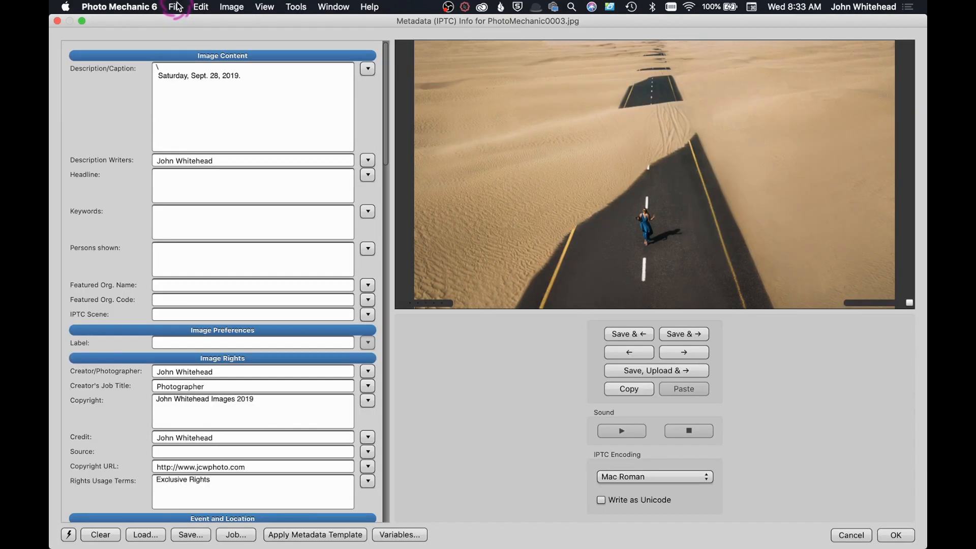
{"action": "type", "text": "FC1"}
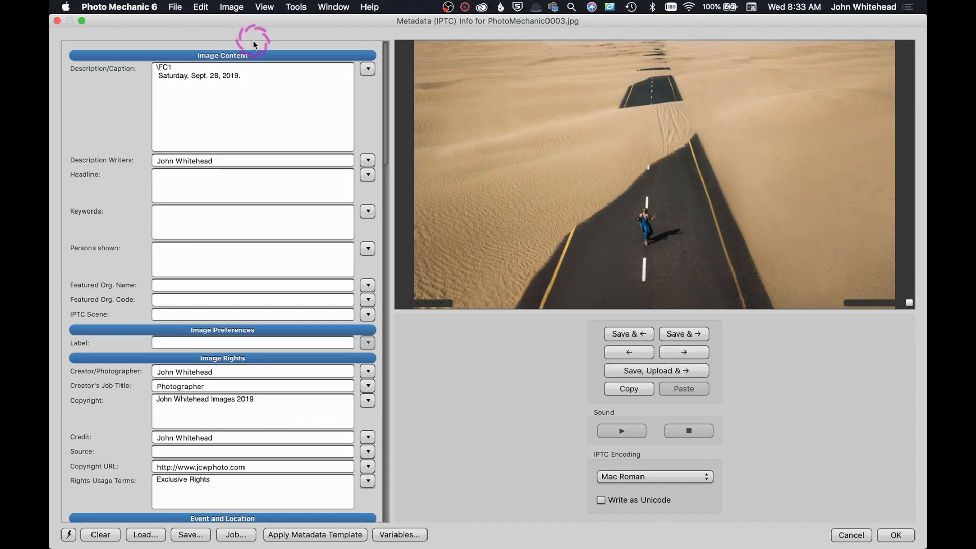
{"action": "type", "text": "wide receiver, Jim Johns \\"}
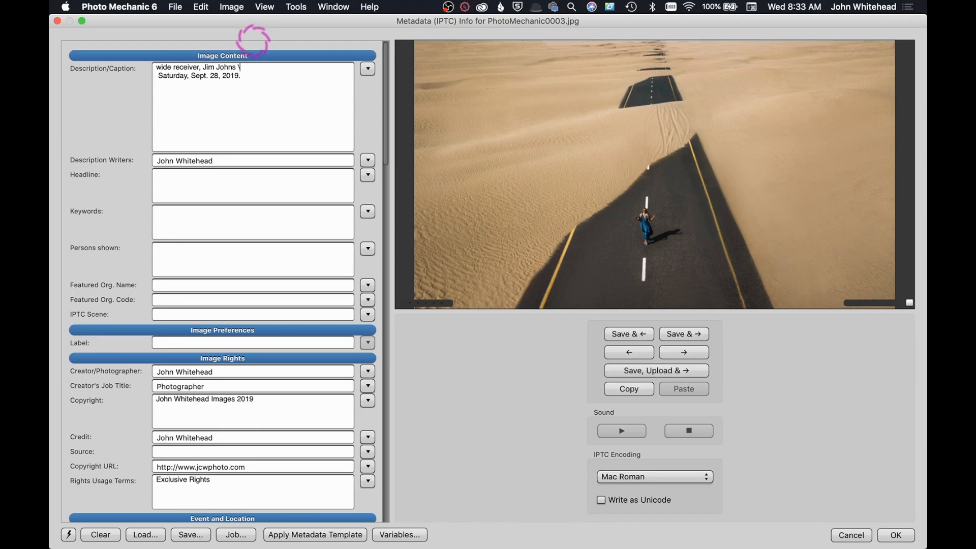
{"action": "type", "text": "RCF"}
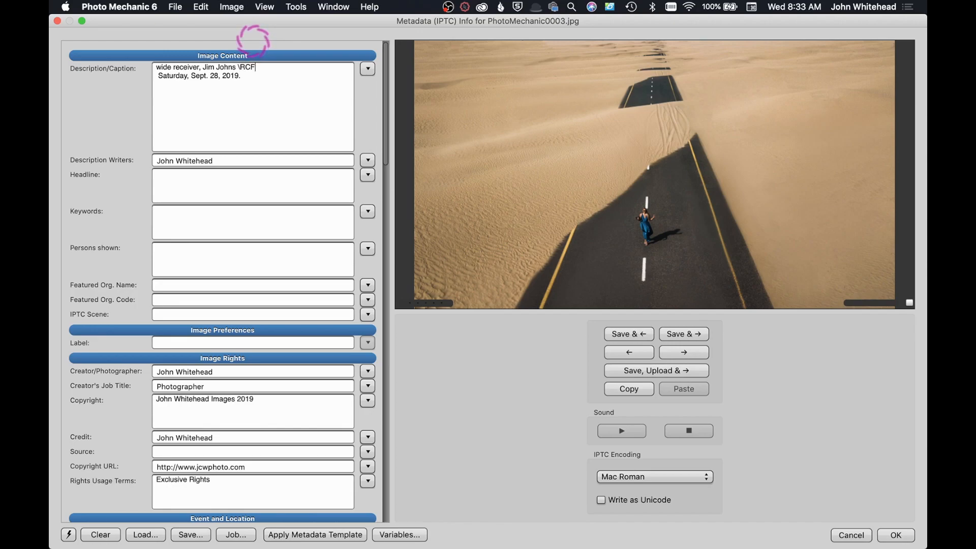
{"action": "type", "text": "3"}
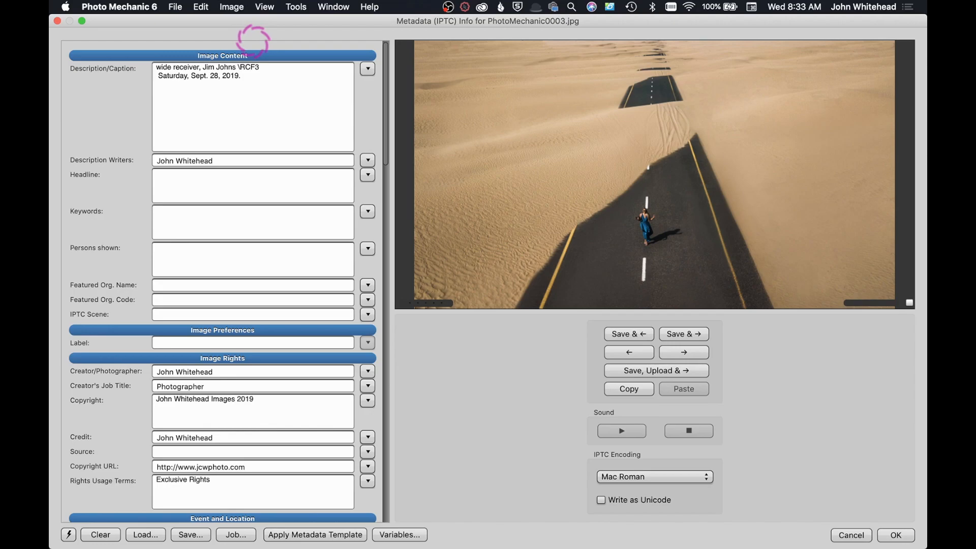
{"action": "type", "text": "quarterback, Hal Winter"}
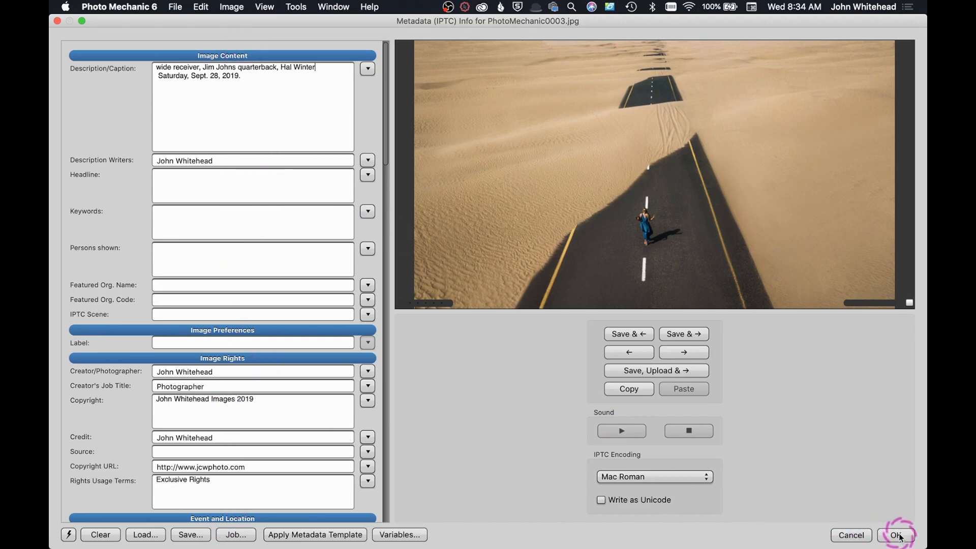
{"action": "left_click", "coordinate": [895, 535]}
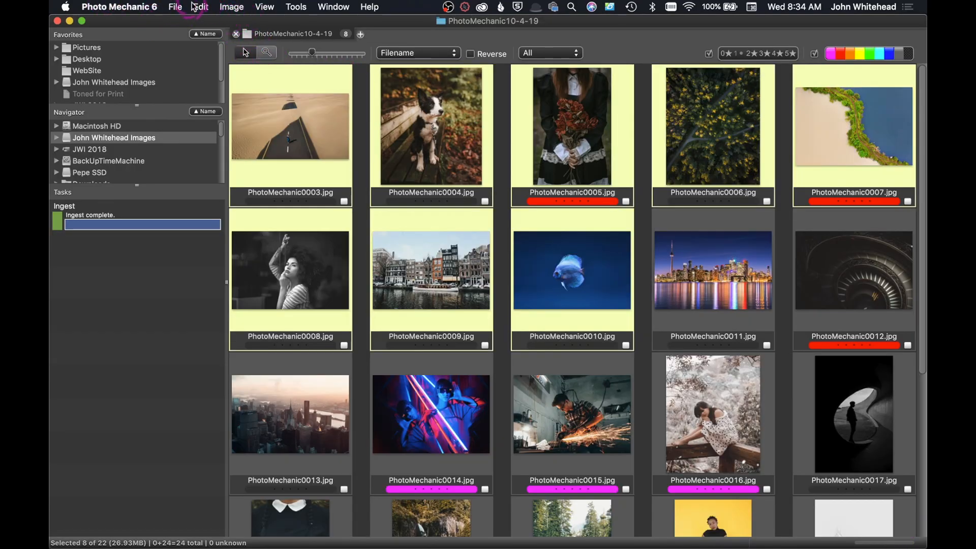
Show the File menu's commands over the contact sheet
{"action": "left_click", "coordinate": [175, 7]}
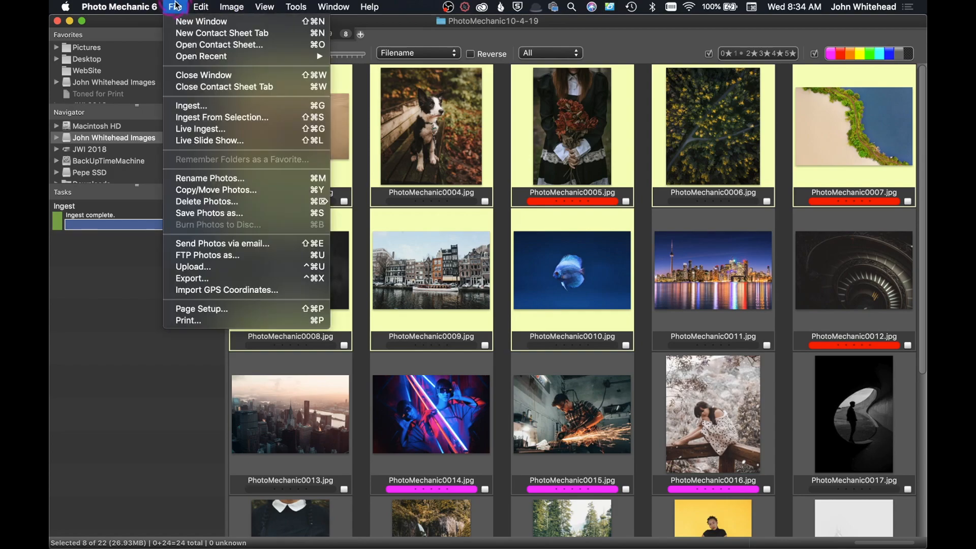
{"action": "mouse_move", "coordinate": [201, 22]}
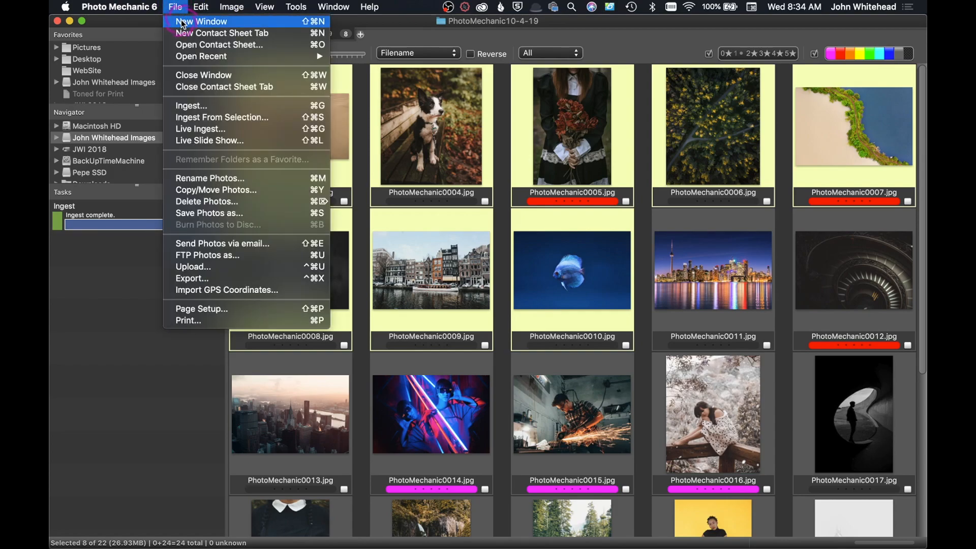
{"action": "mouse_move", "coordinate": [313, 70]}
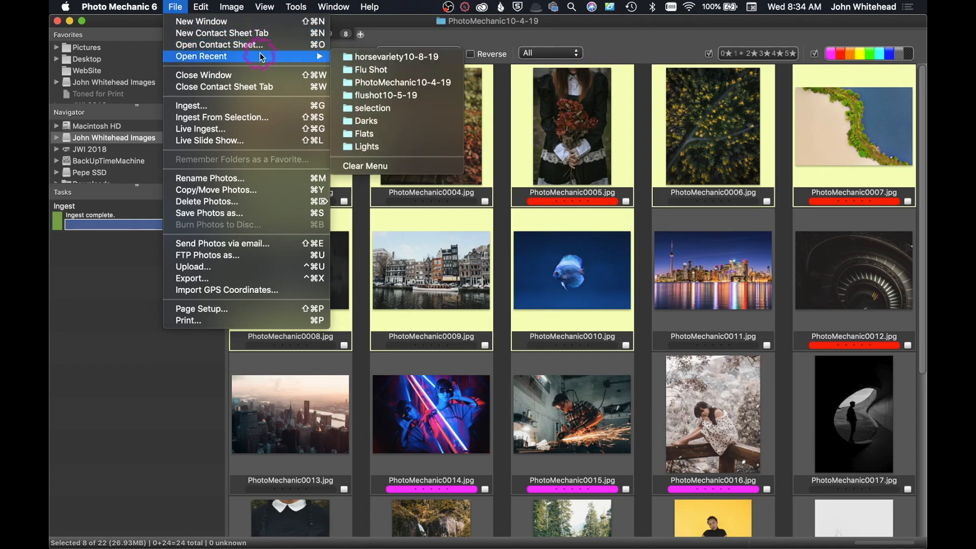
{"action": "mouse_move", "coordinate": [559, 167]}
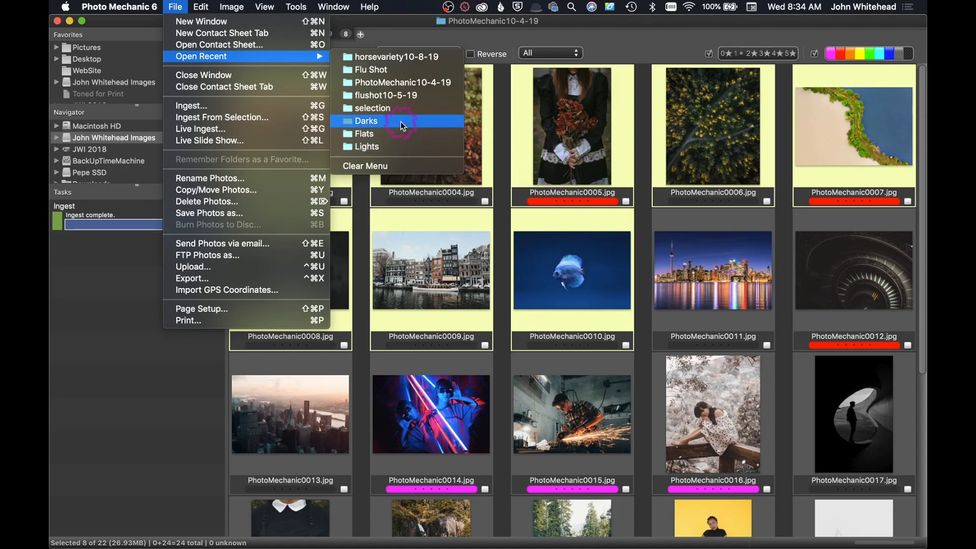
{"action": "mouse_move", "coordinate": [249, 104]}
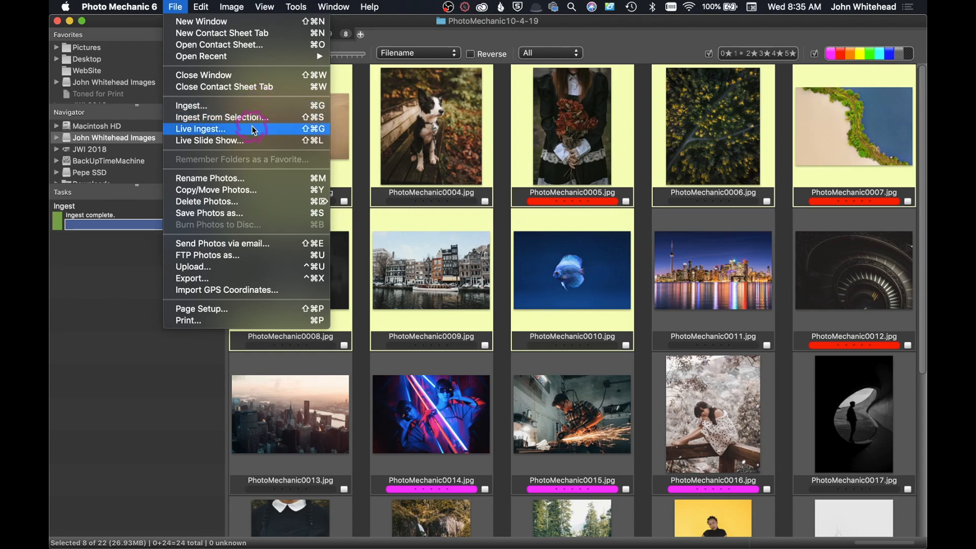
{"action": "mouse_move", "coordinate": [252, 135]}
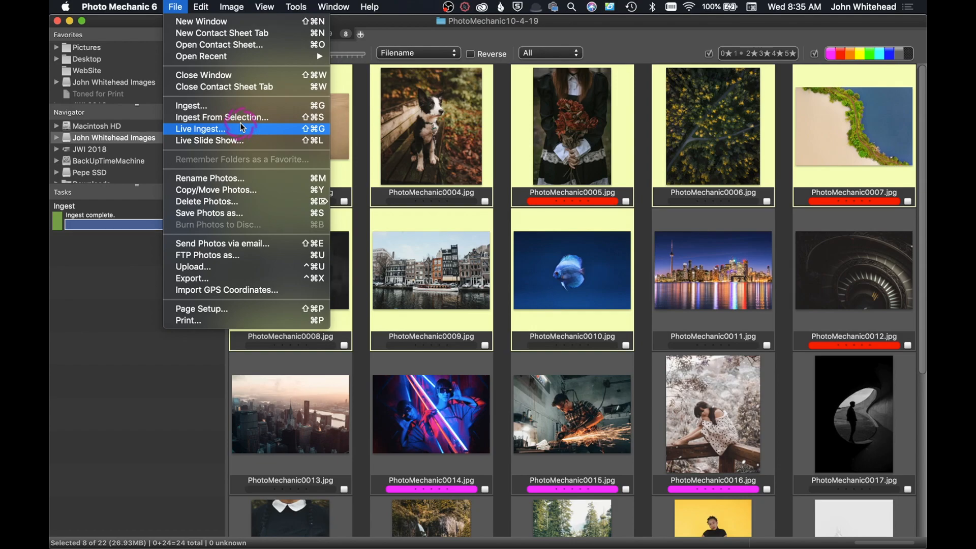
{"action": "mouse_move", "coordinate": [249, 178]}
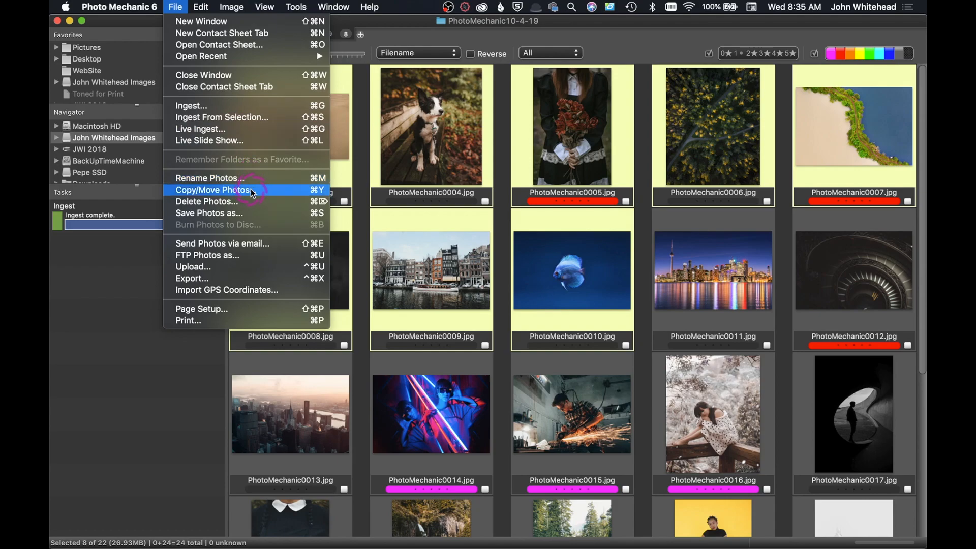
{"action": "mouse_move", "coordinate": [252, 212]}
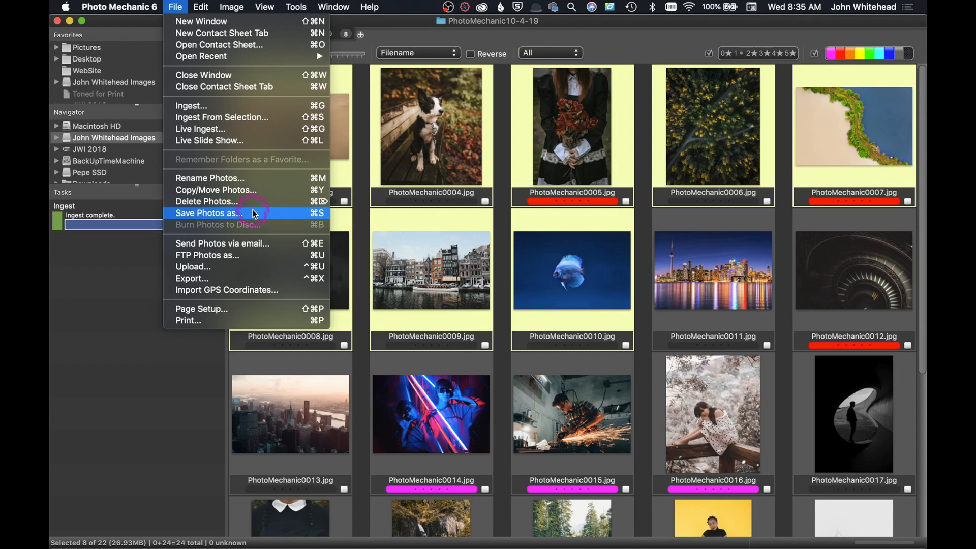
{"action": "mouse_move", "coordinate": [592, 243]}
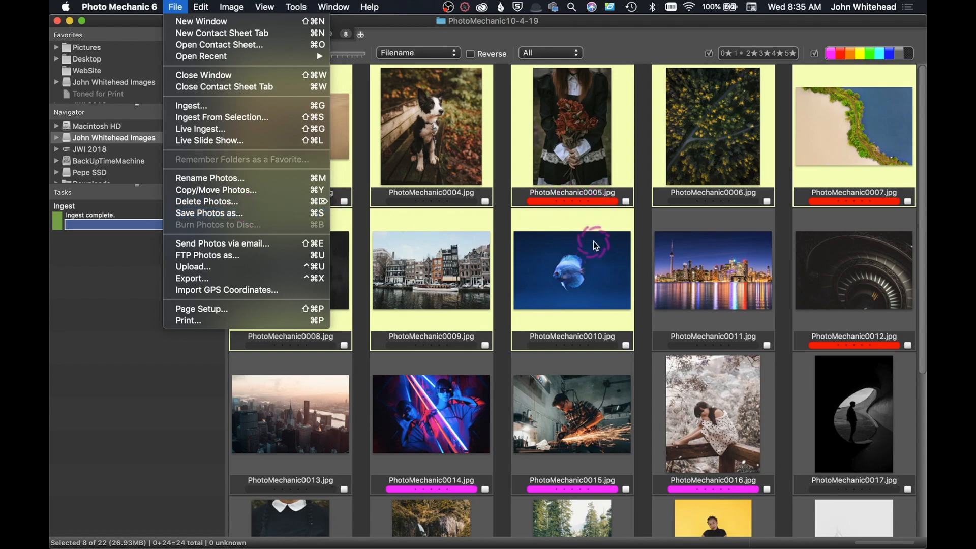
{"action": "mouse_move", "coordinate": [209, 213]}
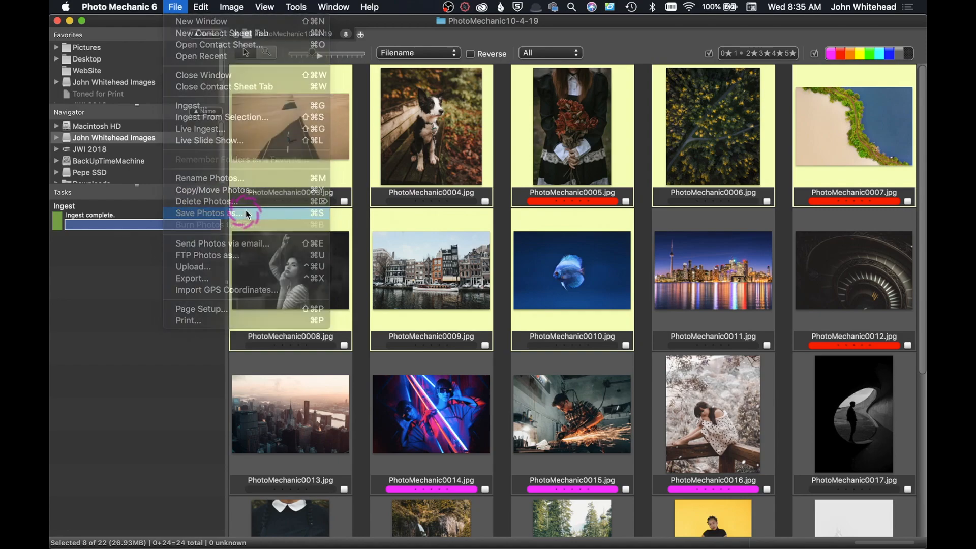
Bring up the Save As settings for the selected photos (JPEG, Print subfolder)
{"action": "left_click", "coordinate": [208, 212]}
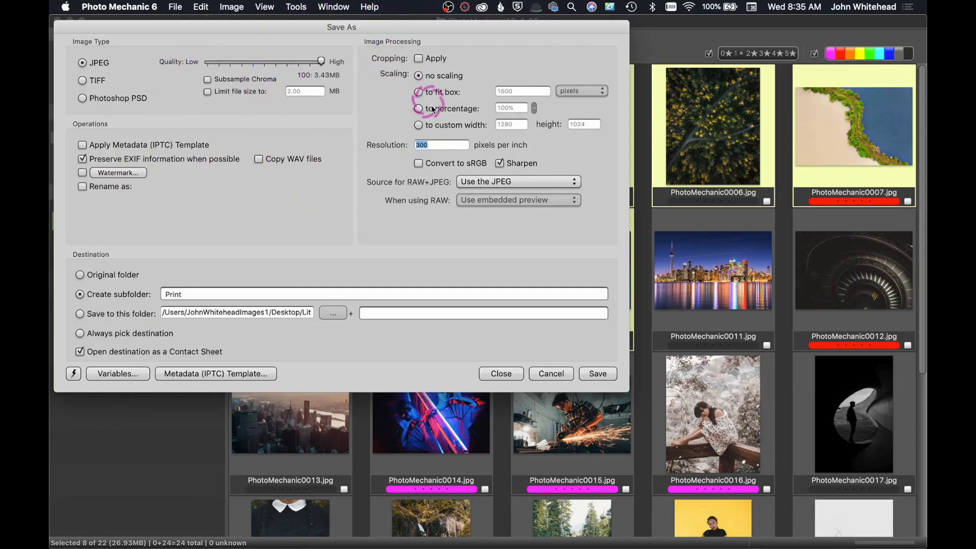
{"action": "mouse_move", "coordinate": [414, 340]}
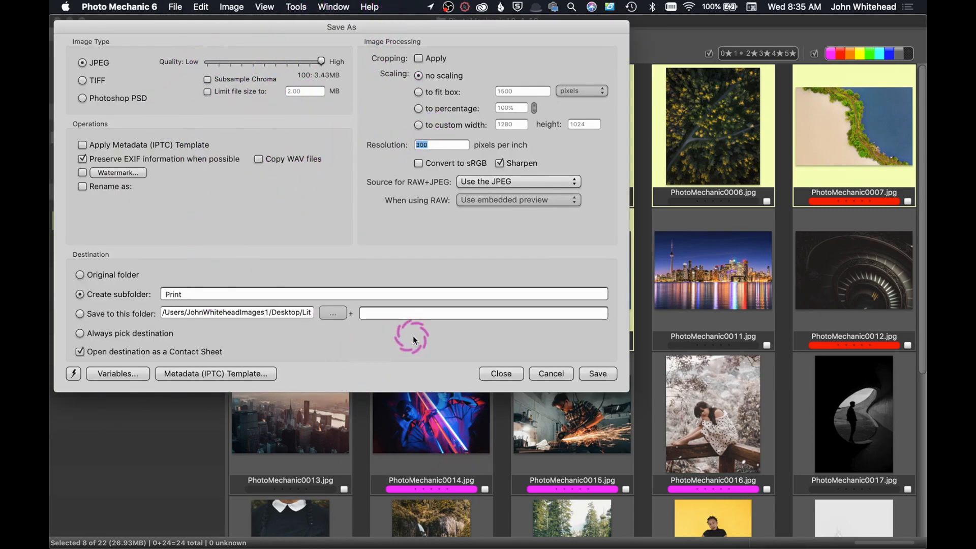
{"action": "mouse_move", "coordinate": [253, 199]}
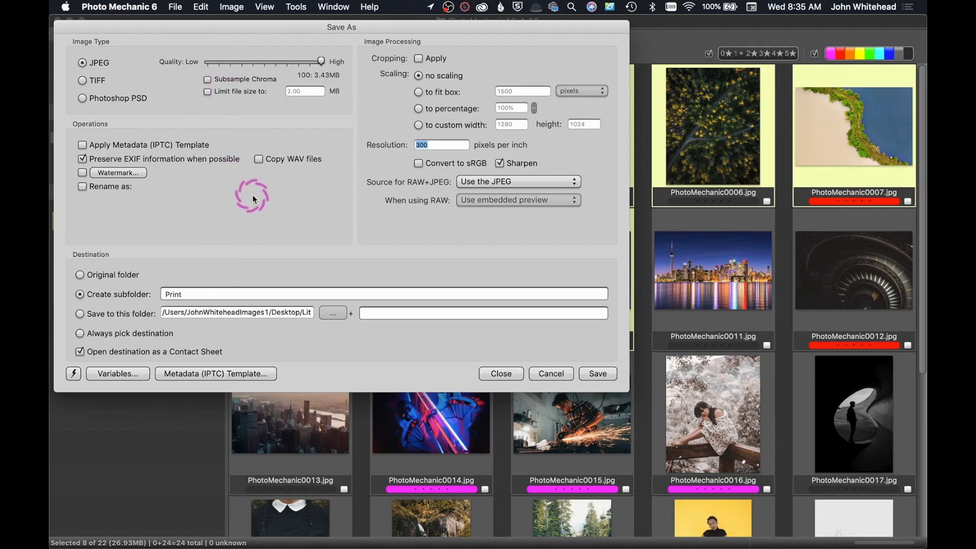
{"action": "mouse_move", "coordinate": [358, 94]}
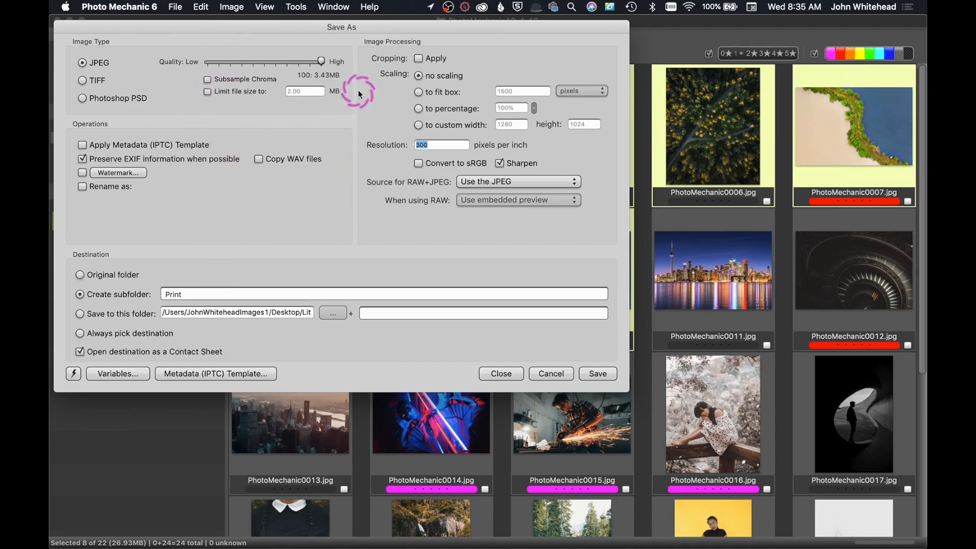
{"action": "mouse_move", "coordinate": [139, 51]}
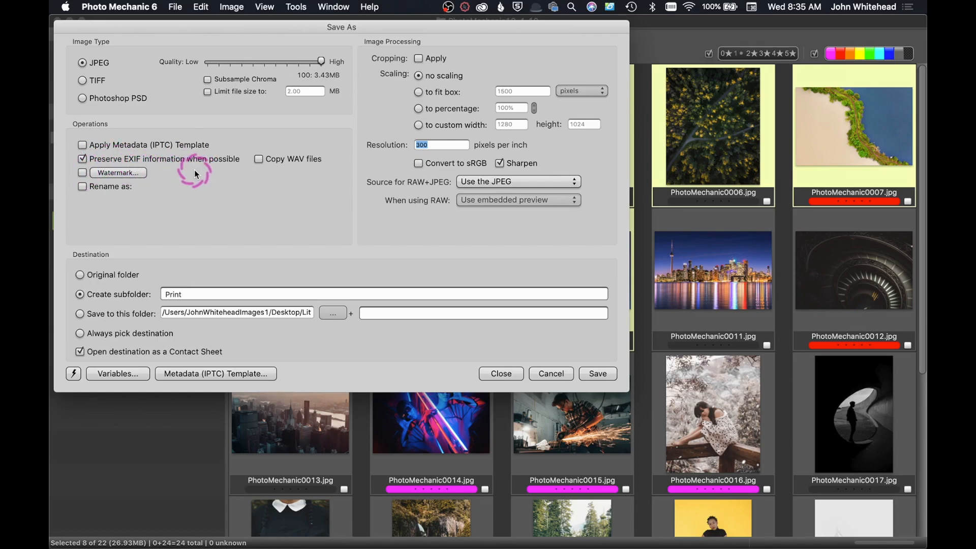
{"action": "mouse_move", "coordinate": [134, 175]}
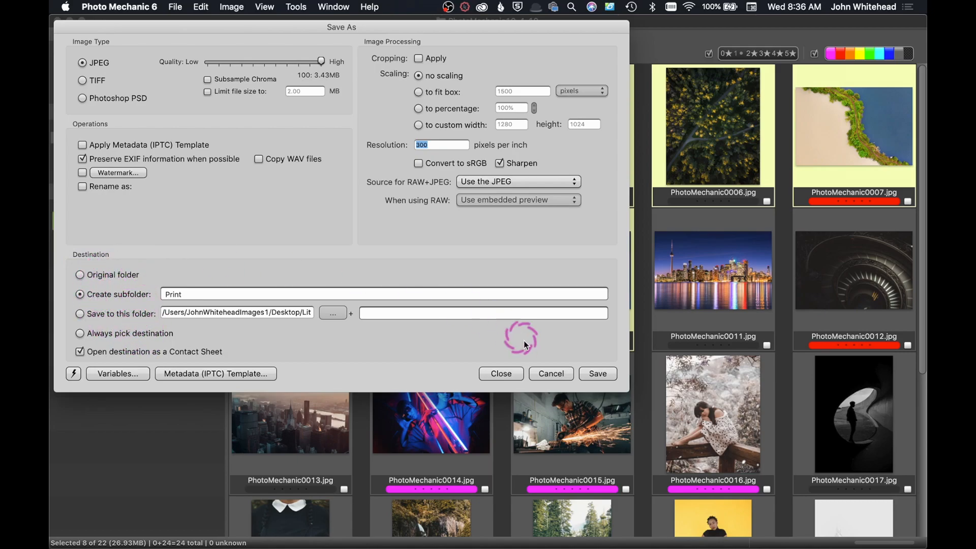
Dismiss the Save As settings unsaved and bring up the FTP File Uploader
{"action": "left_click", "coordinate": [175, 7]}
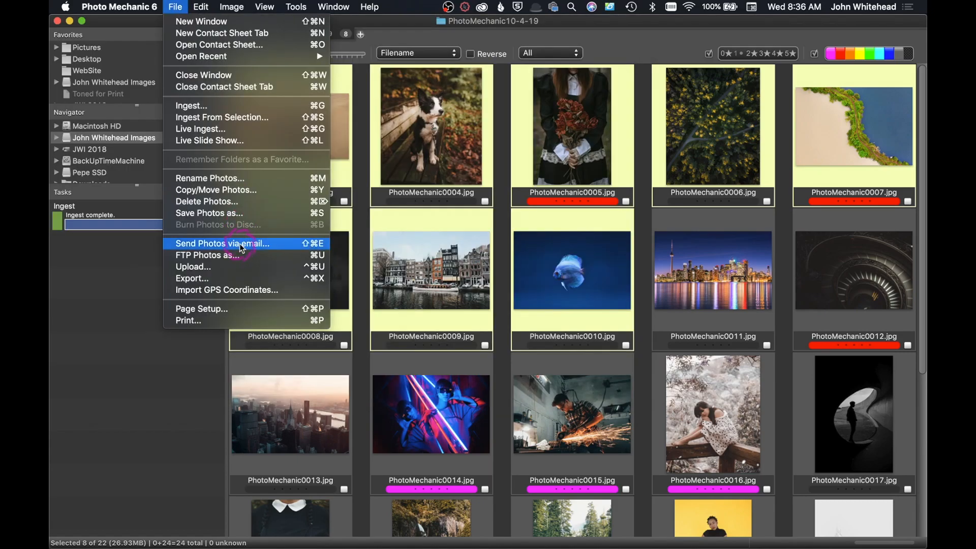
{"action": "mouse_move", "coordinate": [243, 257]}
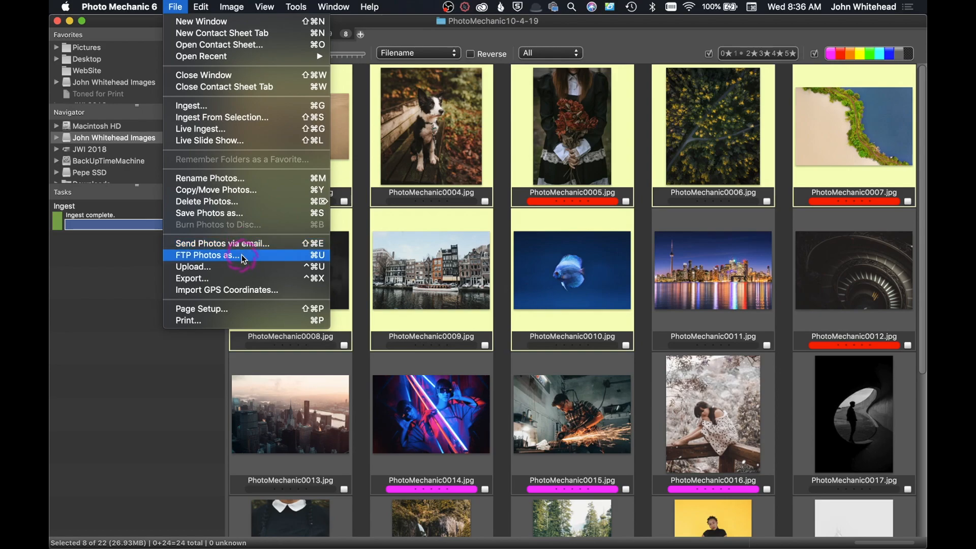
{"action": "mouse_move", "coordinate": [235, 266]}
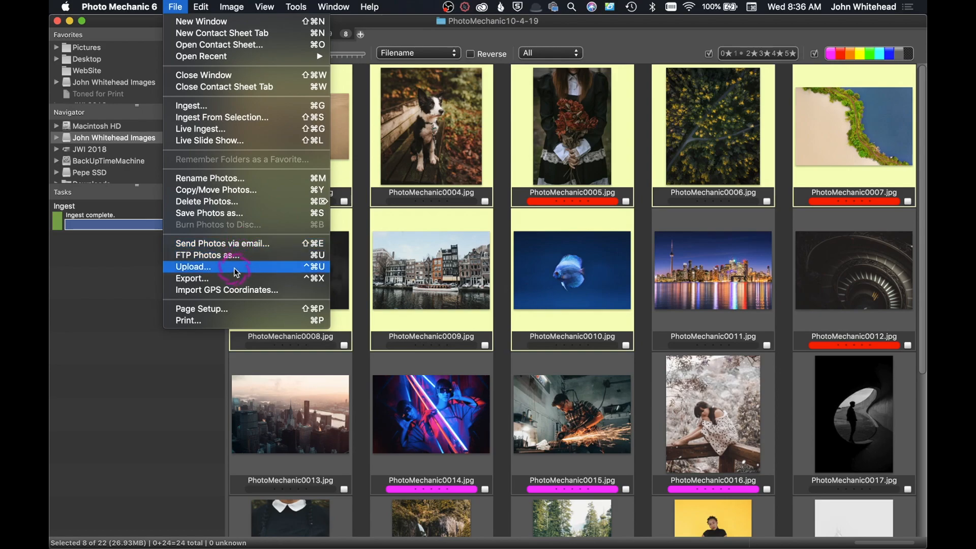
{"action": "left_click", "coordinate": [193, 267]}
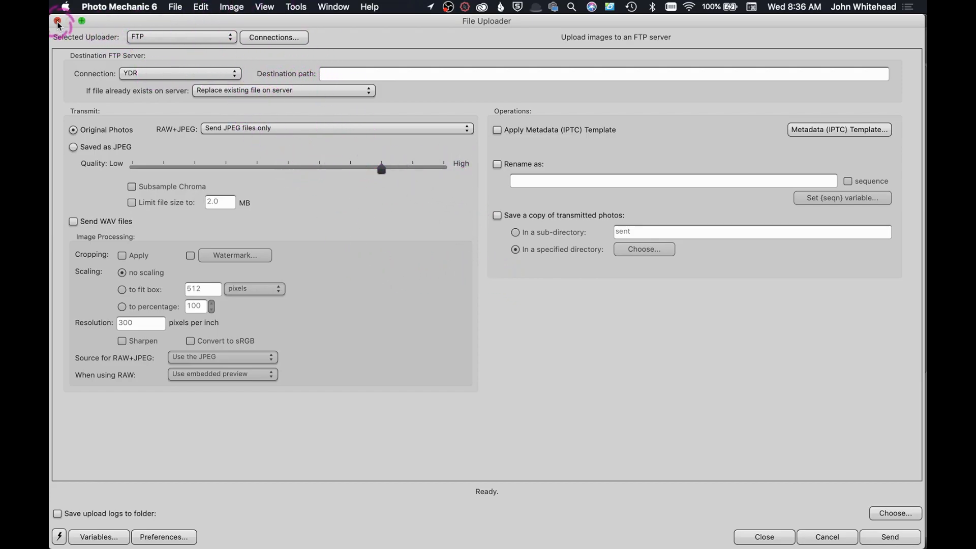
Close the File Uploader without sending and show the File menu again
{"action": "left_click", "coordinate": [175, 7]}
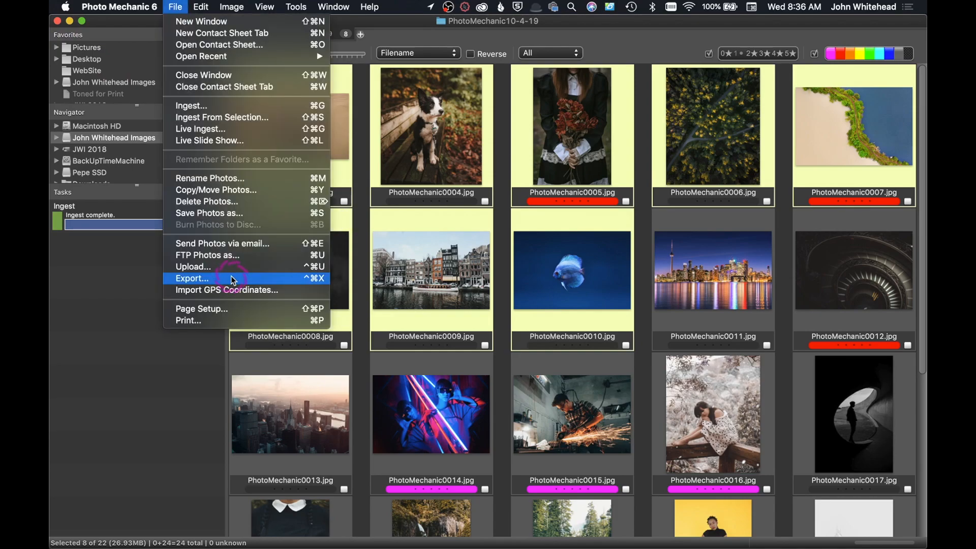
{"action": "mouse_move", "coordinate": [237, 289]}
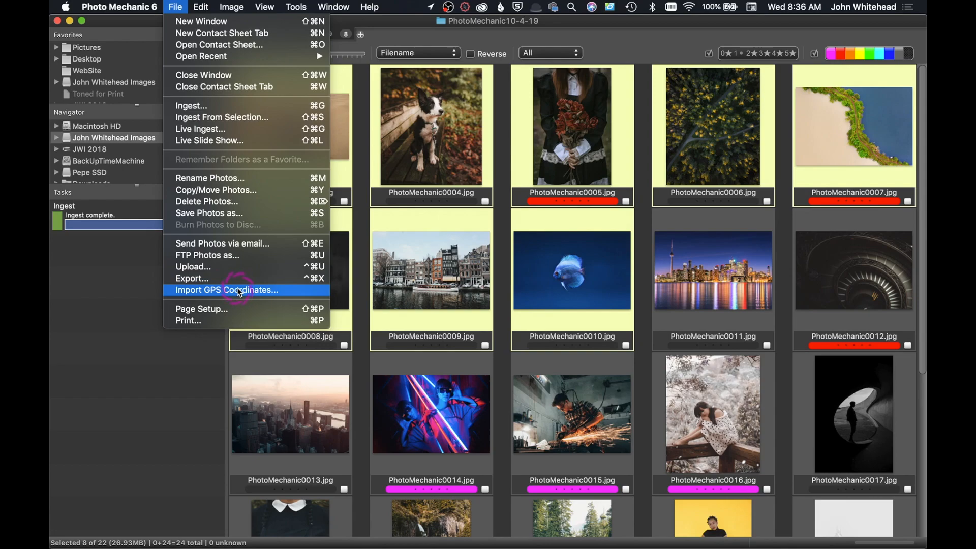
Show the Edit menu's selection, colour class and settings commands
{"action": "left_click", "coordinate": [200, 7]}
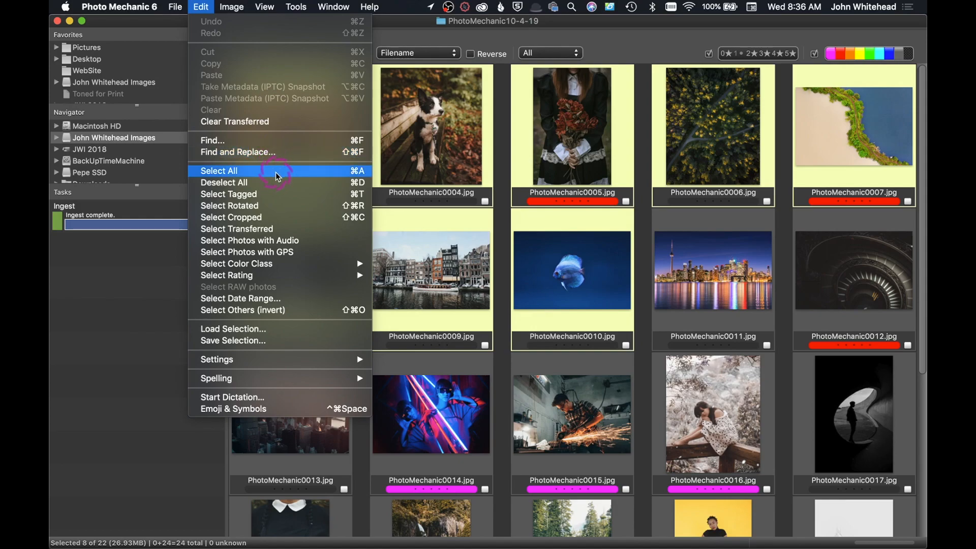
{"action": "mouse_move", "coordinate": [280, 182]}
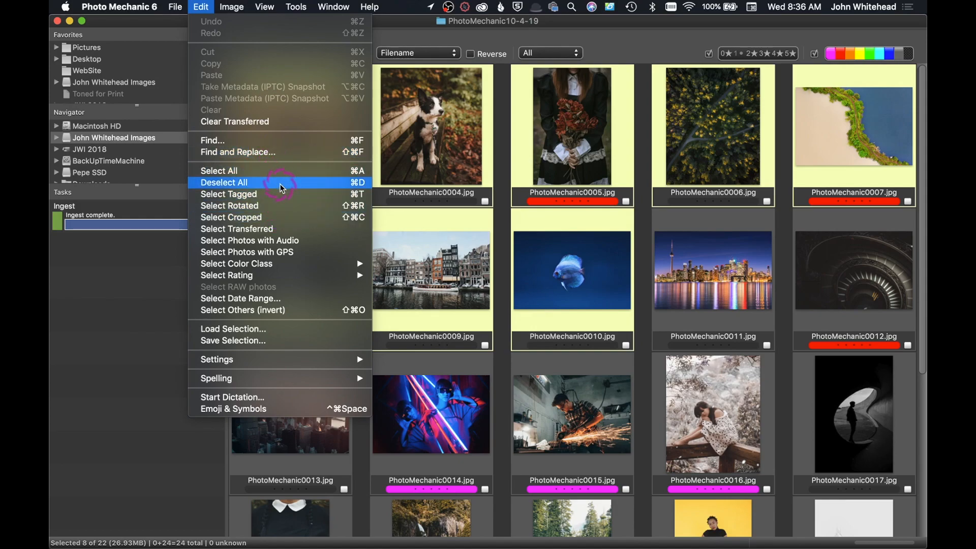
{"action": "mouse_move", "coordinate": [279, 210]}
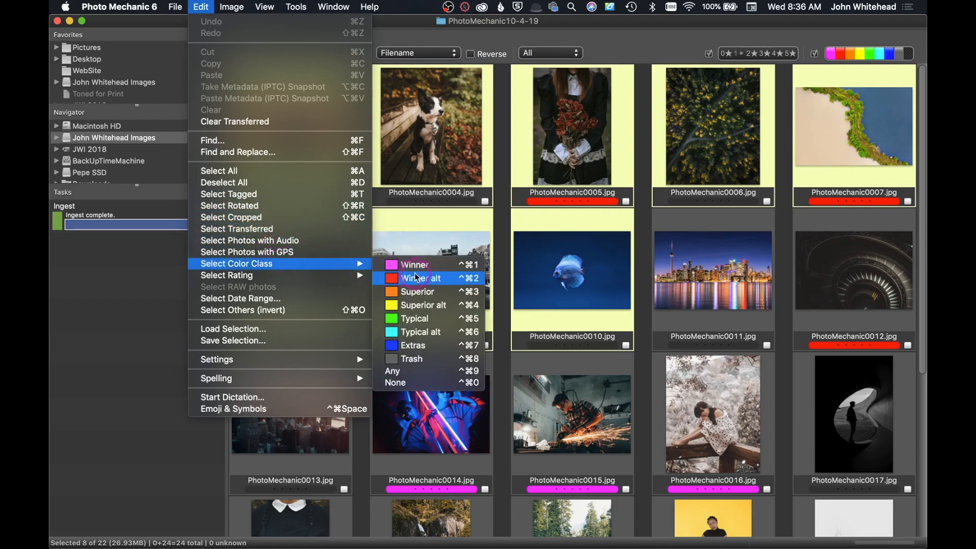
{"action": "mouse_move", "coordinate": [240, 298]}
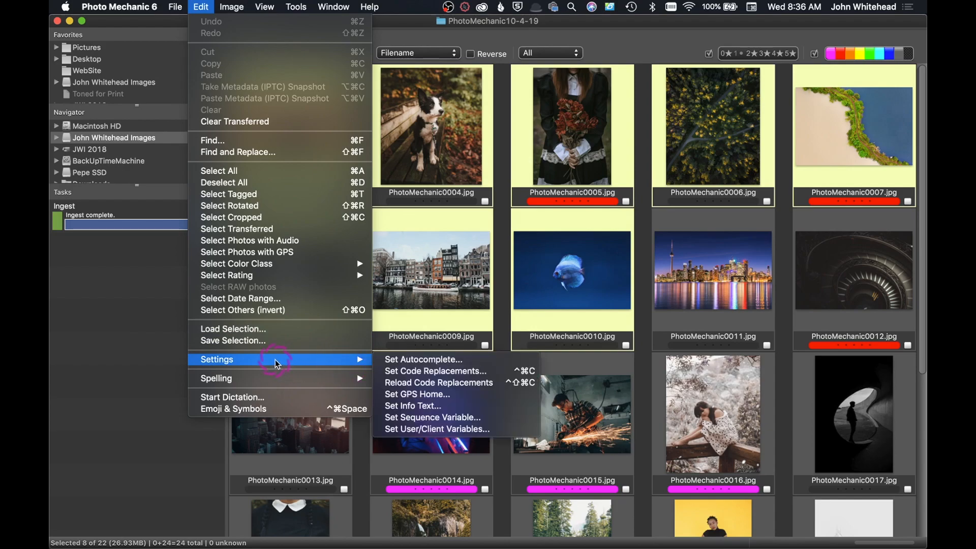
{"action": "mouse_move", "coordinate": [436, 371]}
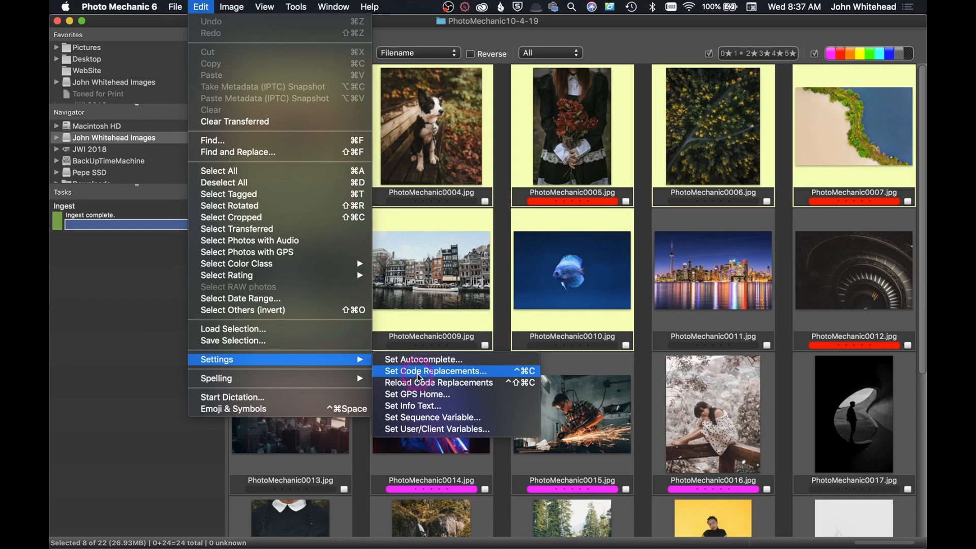
{"action": "mouse_move", "coordinate": [364, 381]}
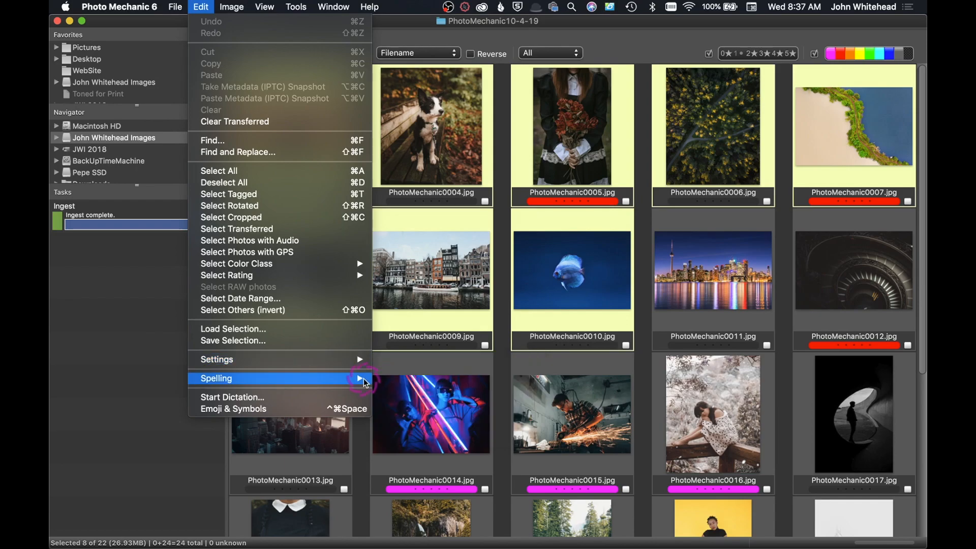
Show the Image menu with its metadata, rotation, tagging and editing commands
{"action": "left_click", "coordinate": [231, 7]}
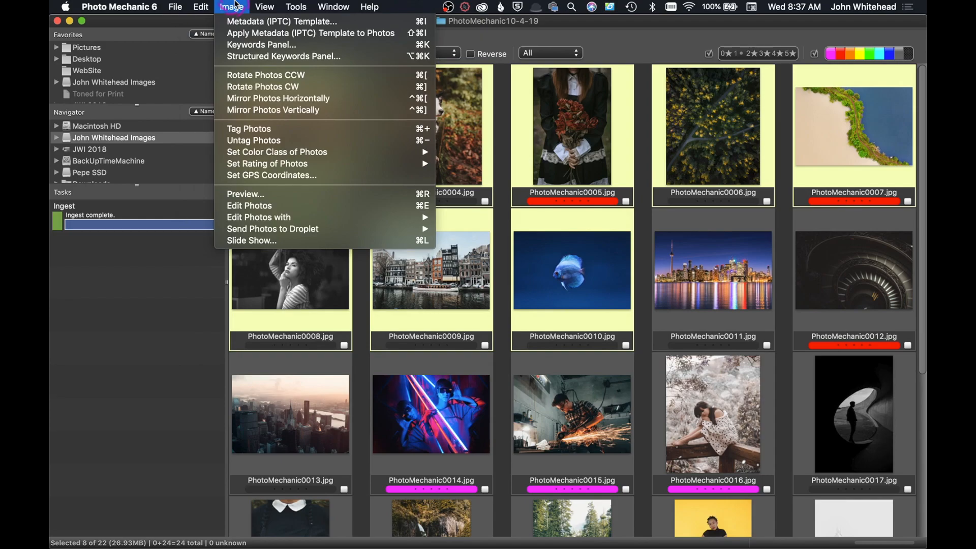
{"action": "mouse_move", "coordinate": [282, 21]}
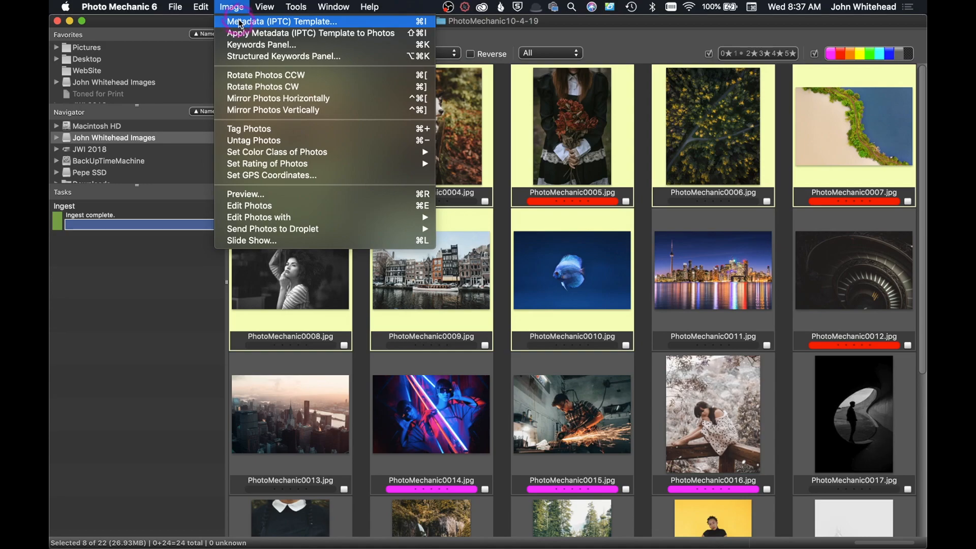
{"action": "mouse_move", "coordinate": [262, 86]}
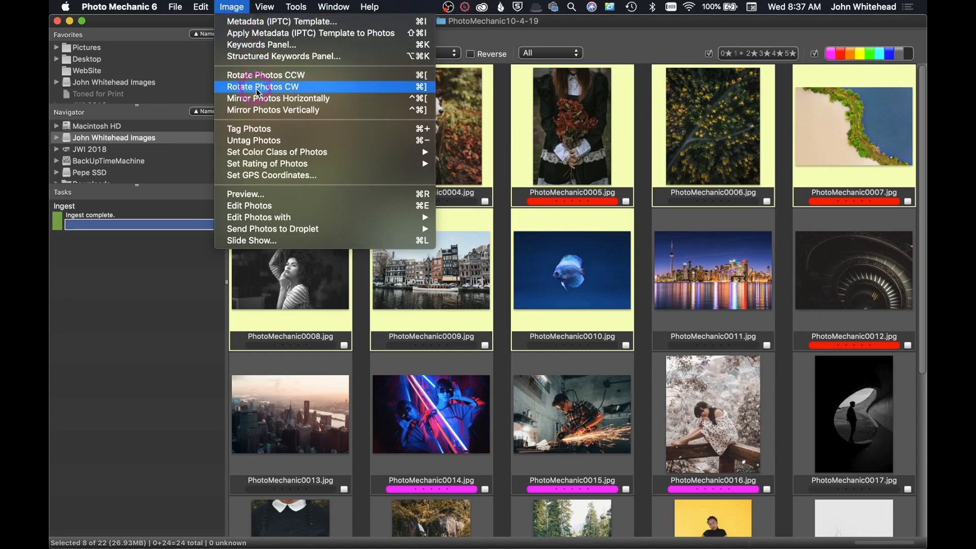
{"action": "mouse_move", "coordinate": [277, 99]}
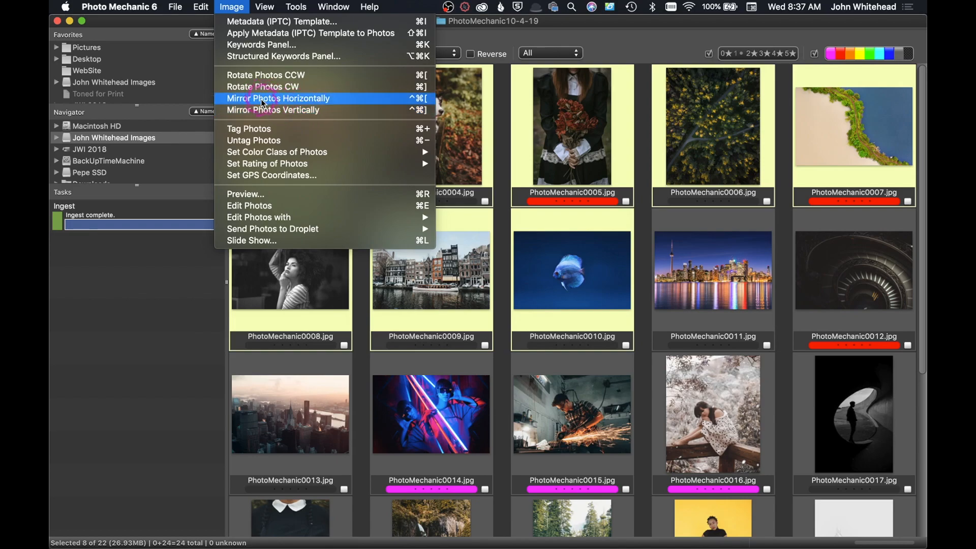
{"action": "mouse_move", "coordinate": [249, 129]}
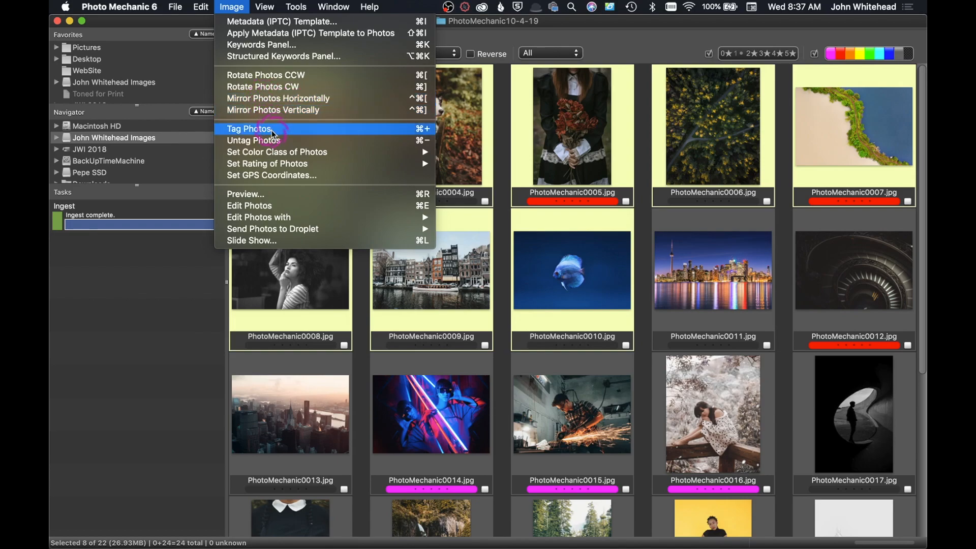
{"action": "mouse_move", "coordinate": [277, 197]}
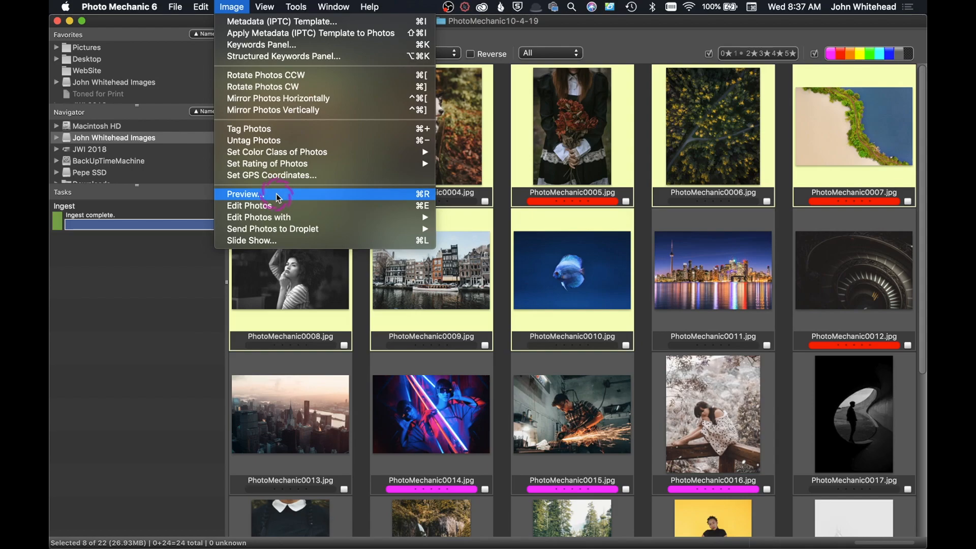
{"action": "mouse_move", "coordinate": [277, 206]}
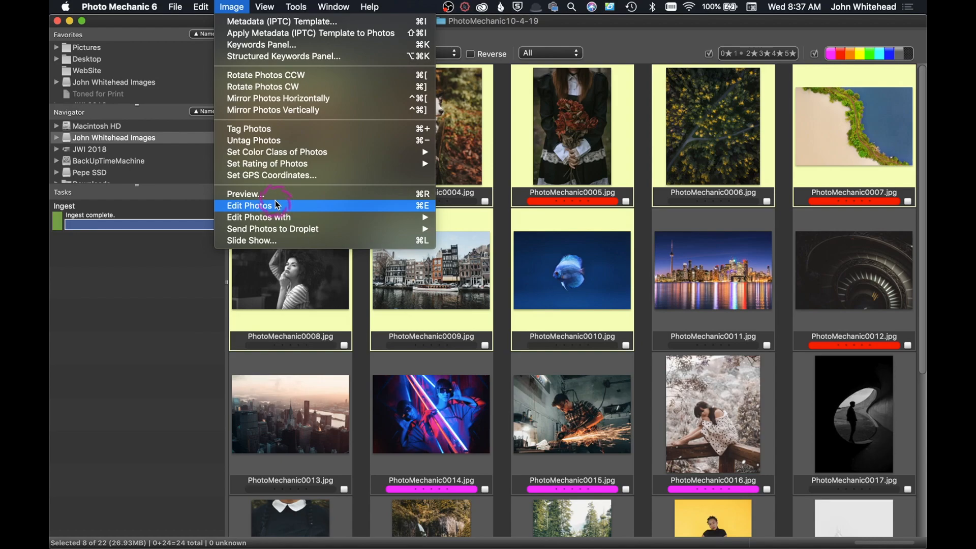
{"action": "mouse_move", "coordinate": [272, 229]}
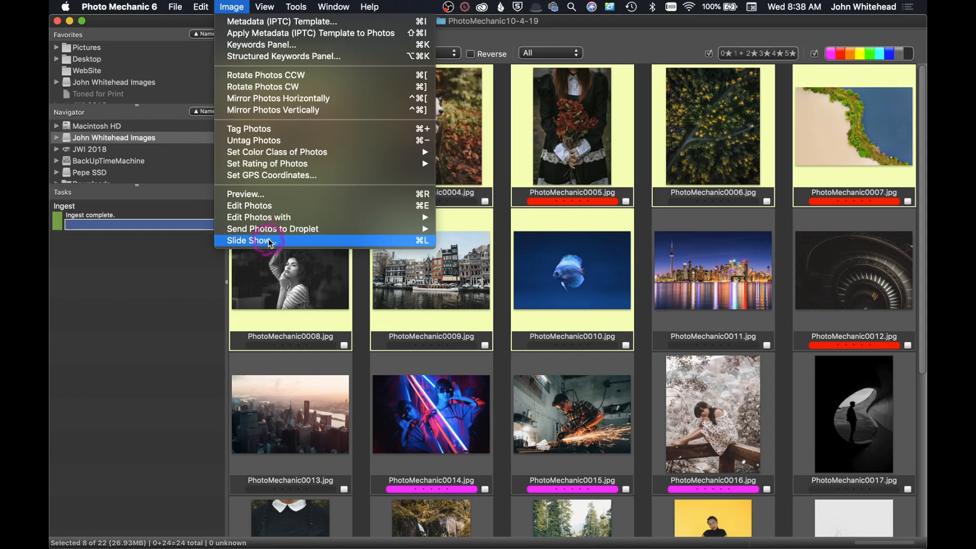
{"action": "mouse_move", "coordinate": [268, 242]}
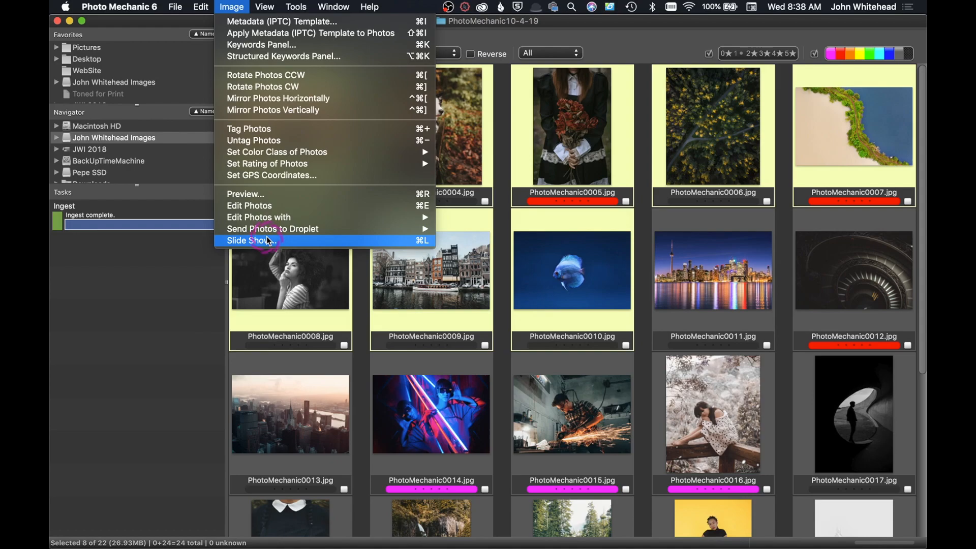
Bring up the Slide Show Settings dialog with caption, cross-fade and timing options
{"action": "left_click", "coordinate": [251, 240]}
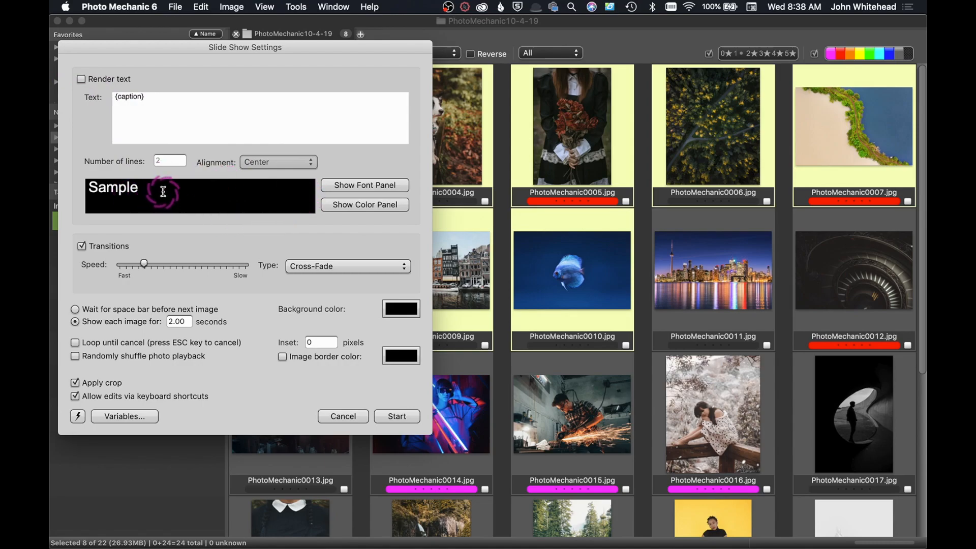
{"action": "mouse_move", "coordinate": [219, 349]}
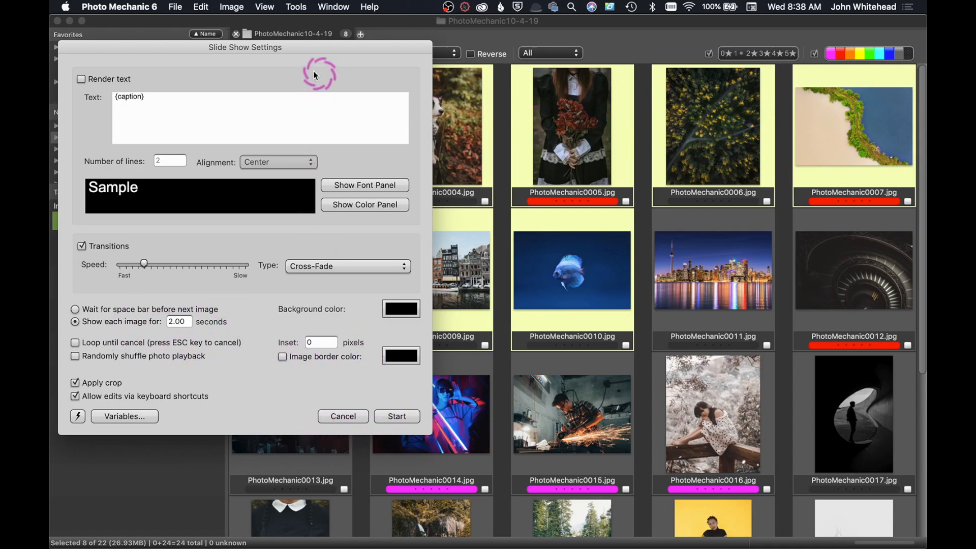
Cancel the Slide Show Settings and show the Tools menu's conversion and metadata commands
{"action": "left_click", "coordinate": [343, 417]}
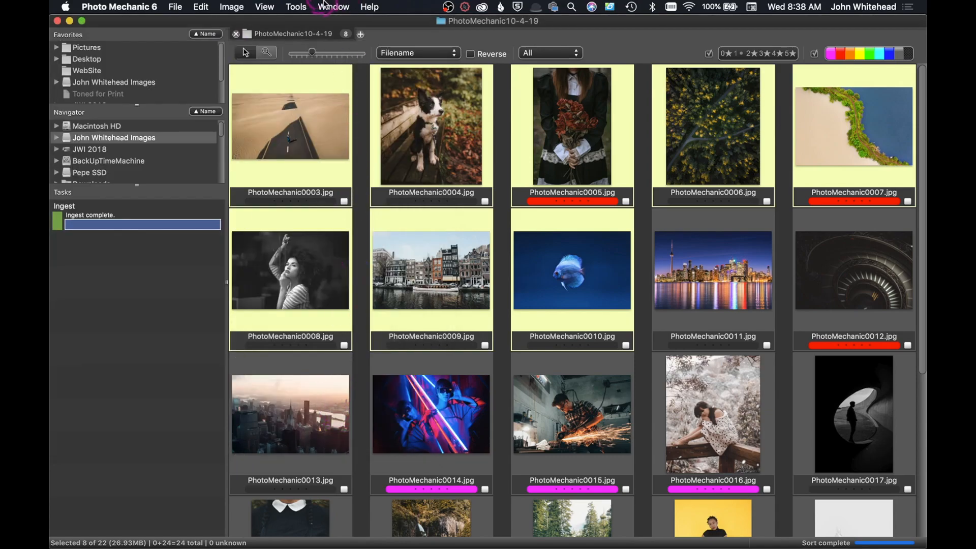
{"action": "left_click", "coordinate": [296, 7]}
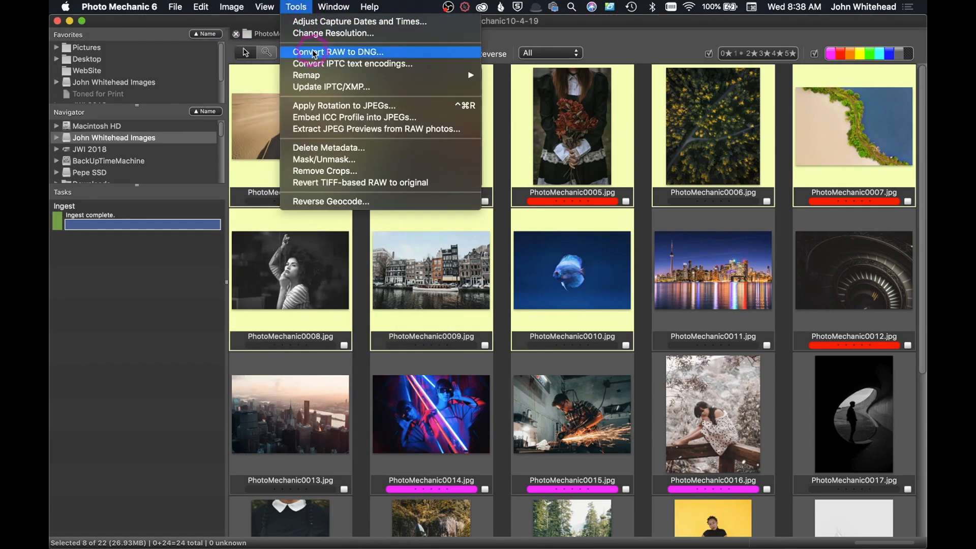
{"action": "mouse_move", "coordinate": [336, 52]}
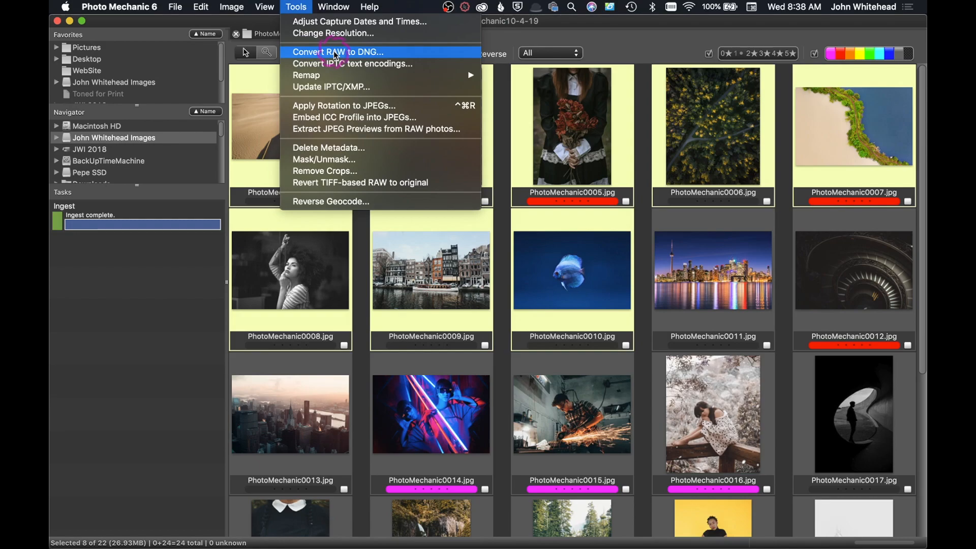
{"action": "mouse_move", "coordinate": [334, 55]}
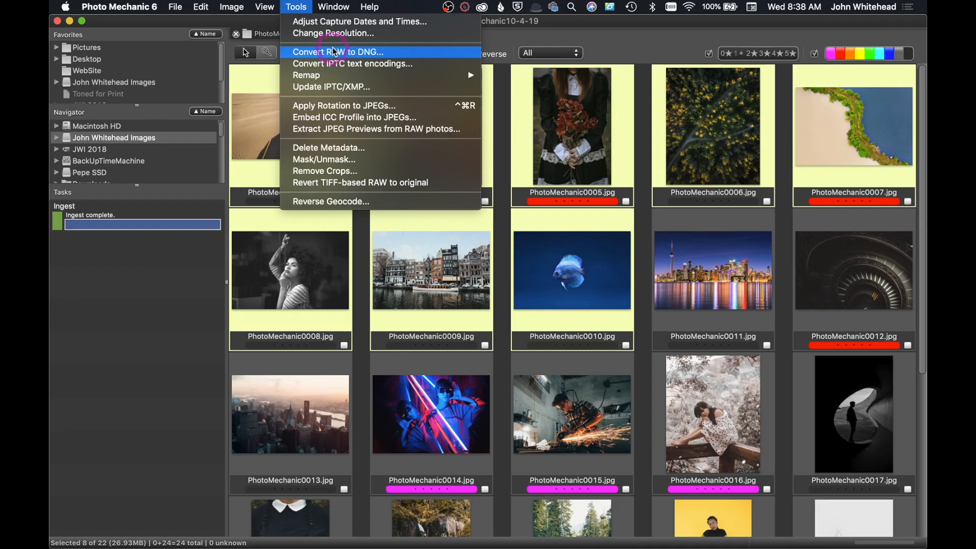
{"action": "mouse_move", "coordinate": [379, 57]}
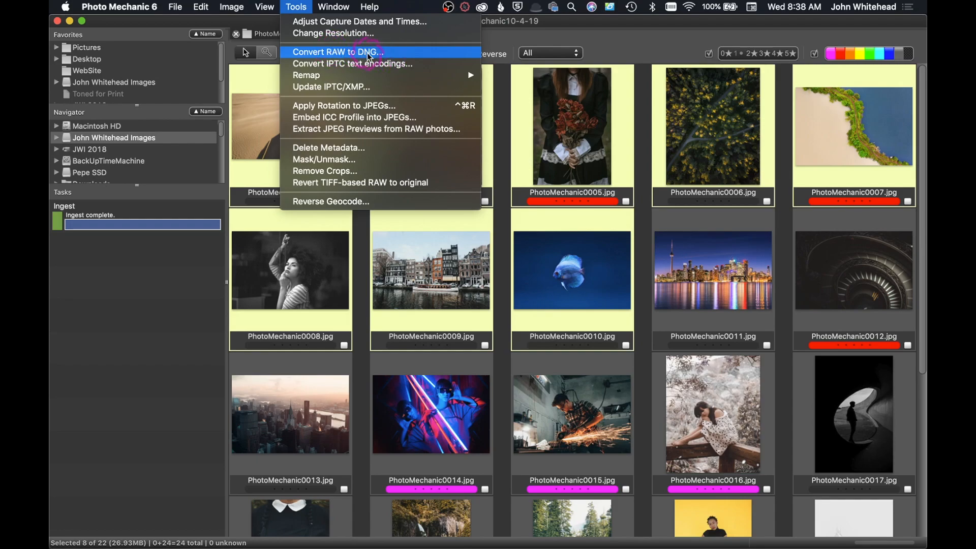
{"action": "mouse_move", "coordinate": [370, 87]}
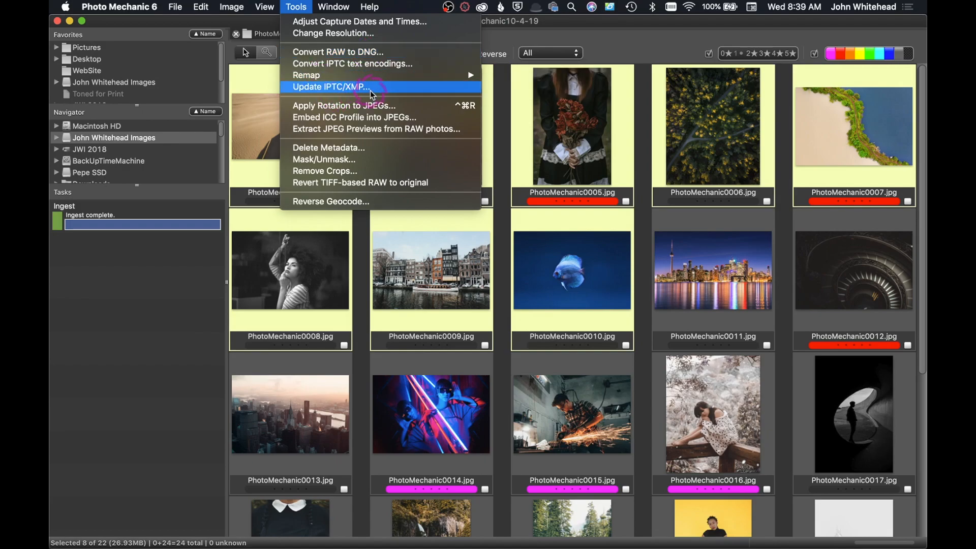
{"action": "mouse_move", "coordinate": [366, 104]}
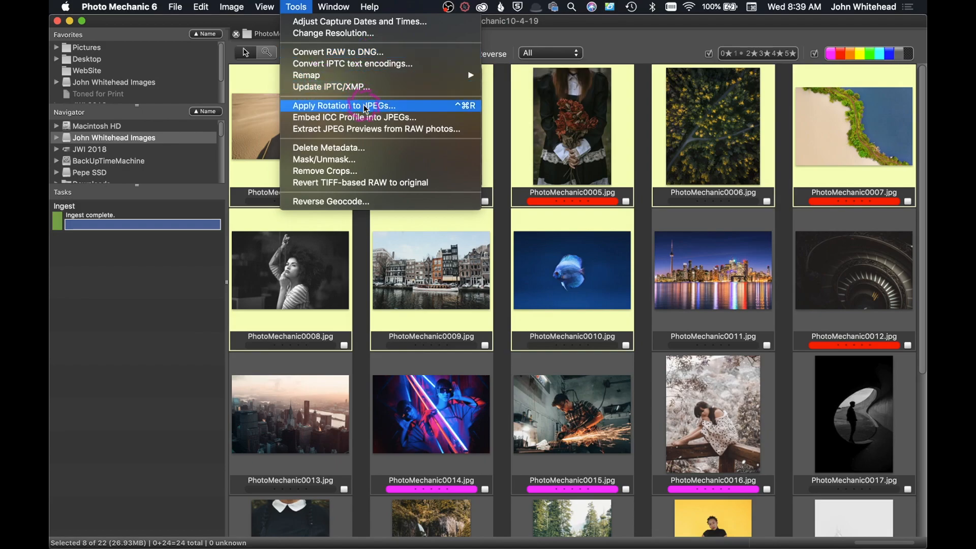
{"action": "mouse_move", "coordinate": [363, 118]}
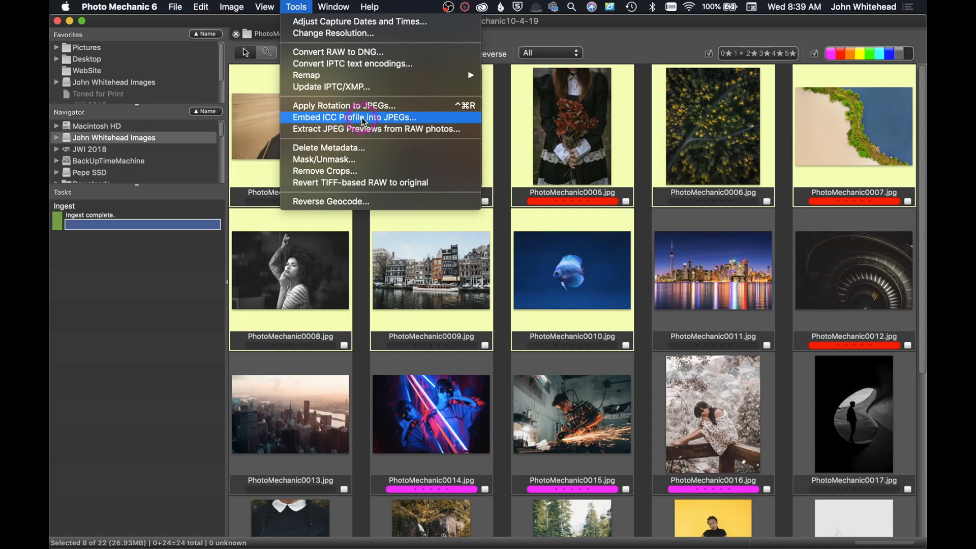
Review the Embed ICC Profile dialog's predefined sRGB choice, then cancel without embedding
{"action": "left_click", "coordinate": [353, 117]}
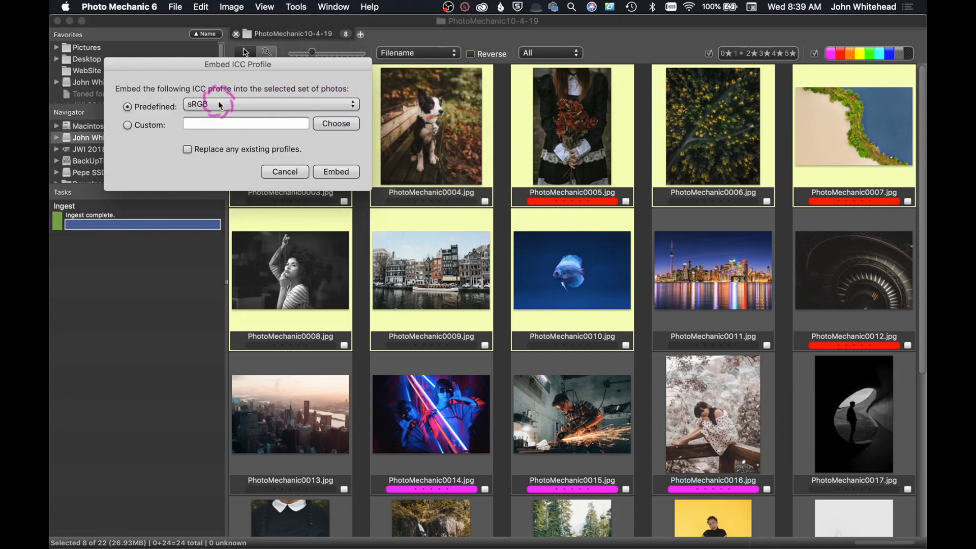
{"action": "left_click", "coordinate": [271, 103]}
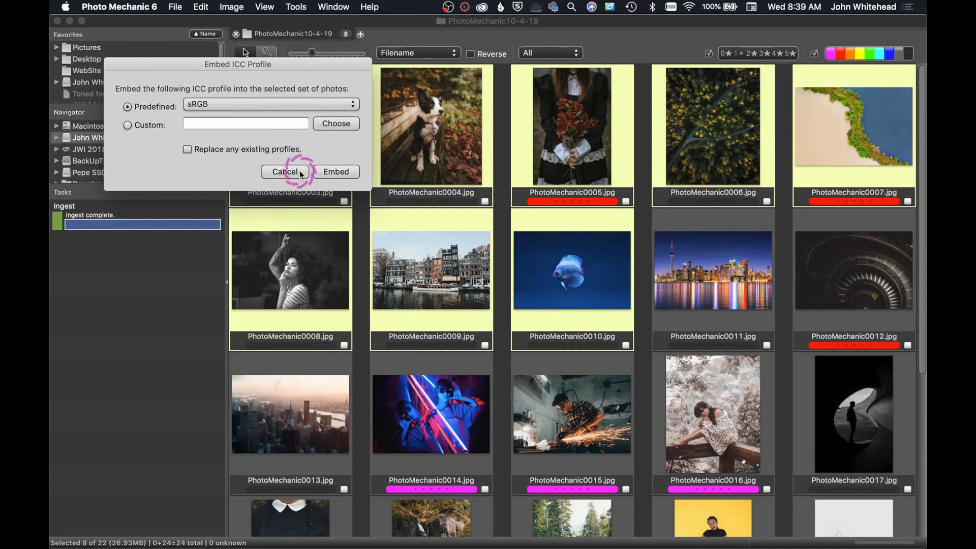
{"action": "left_click", "coordinate": [285, 171]}
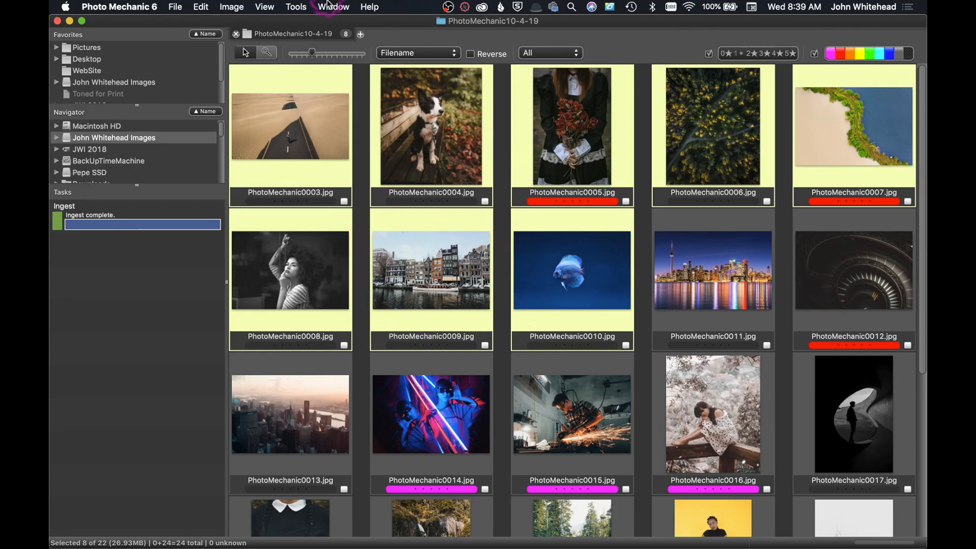
Pass through the View and Tools menus and land on the Help menu's manual, forum and update commands
{"action": "left_click", "coordinate": [264, 7]}
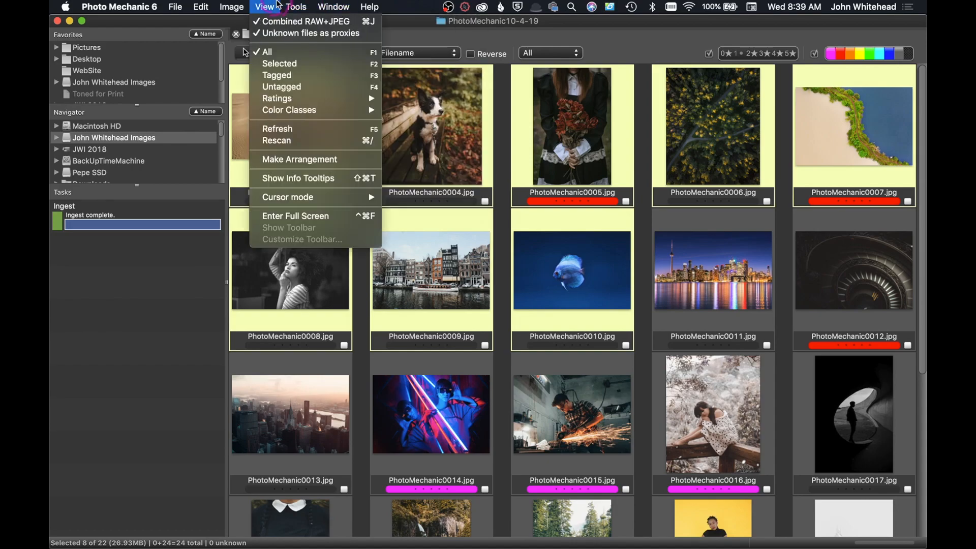
{"action": "left_click", "coordinate": [296, 8]}
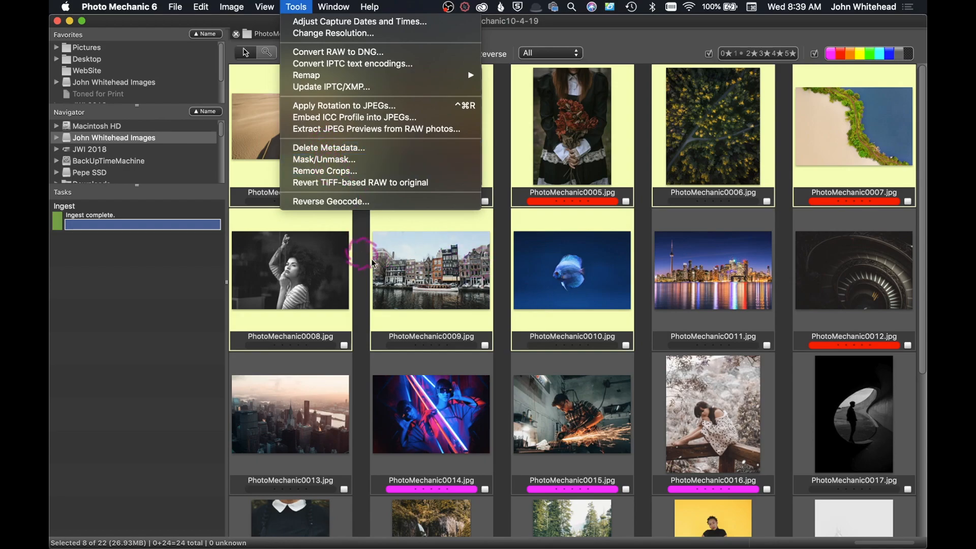
{"action": "mouse_move", "coordinate": [367, 199]}
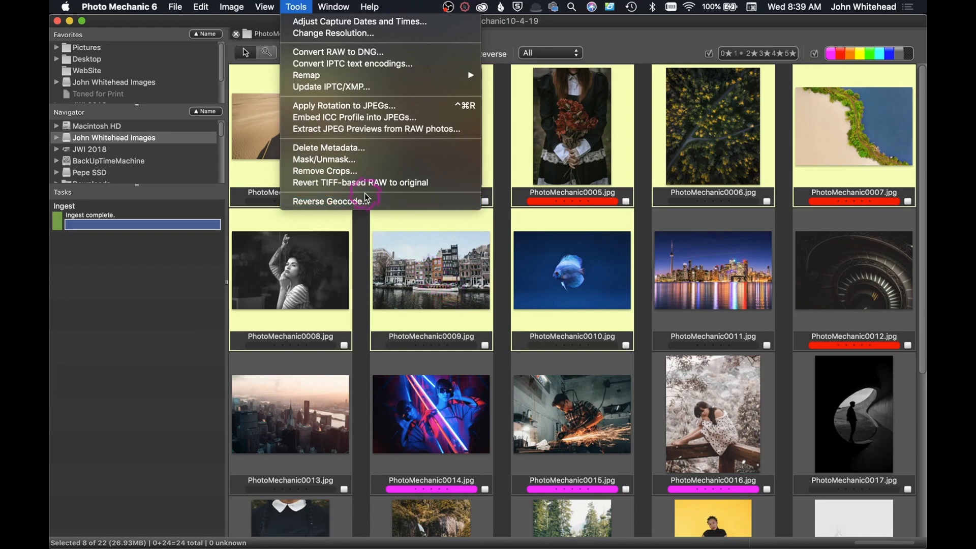
{"action": "mouse_move", "coordinate": [348, 175]}
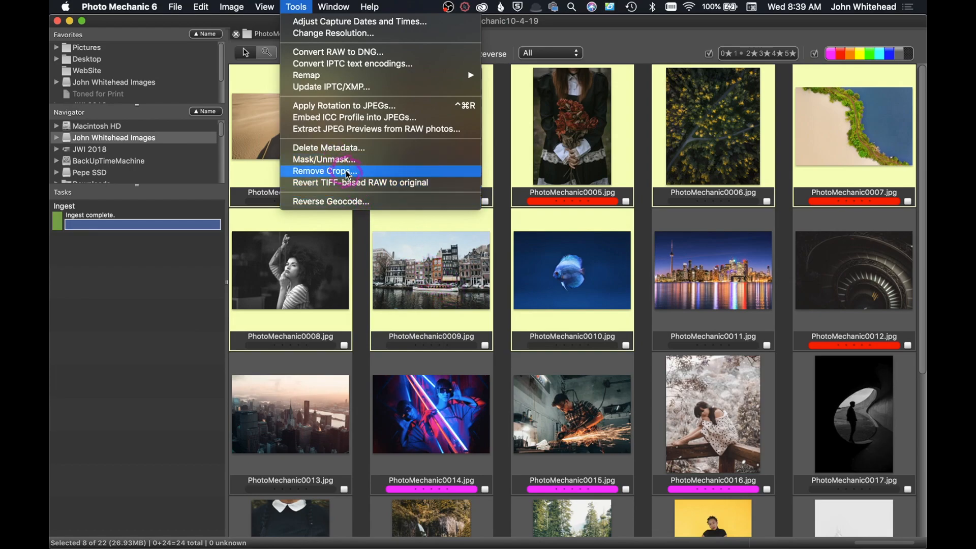
{"action": "left_click", "coordinate": [370, 7]}
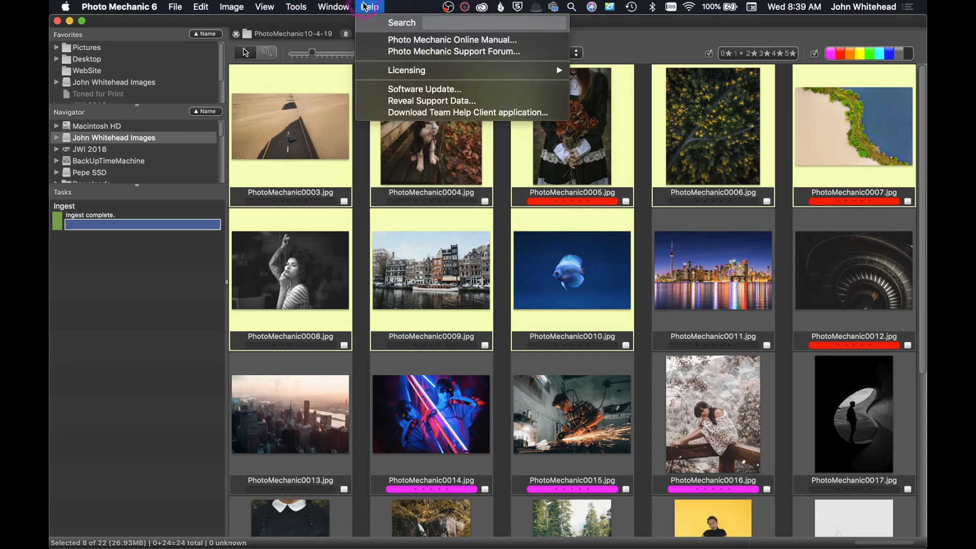